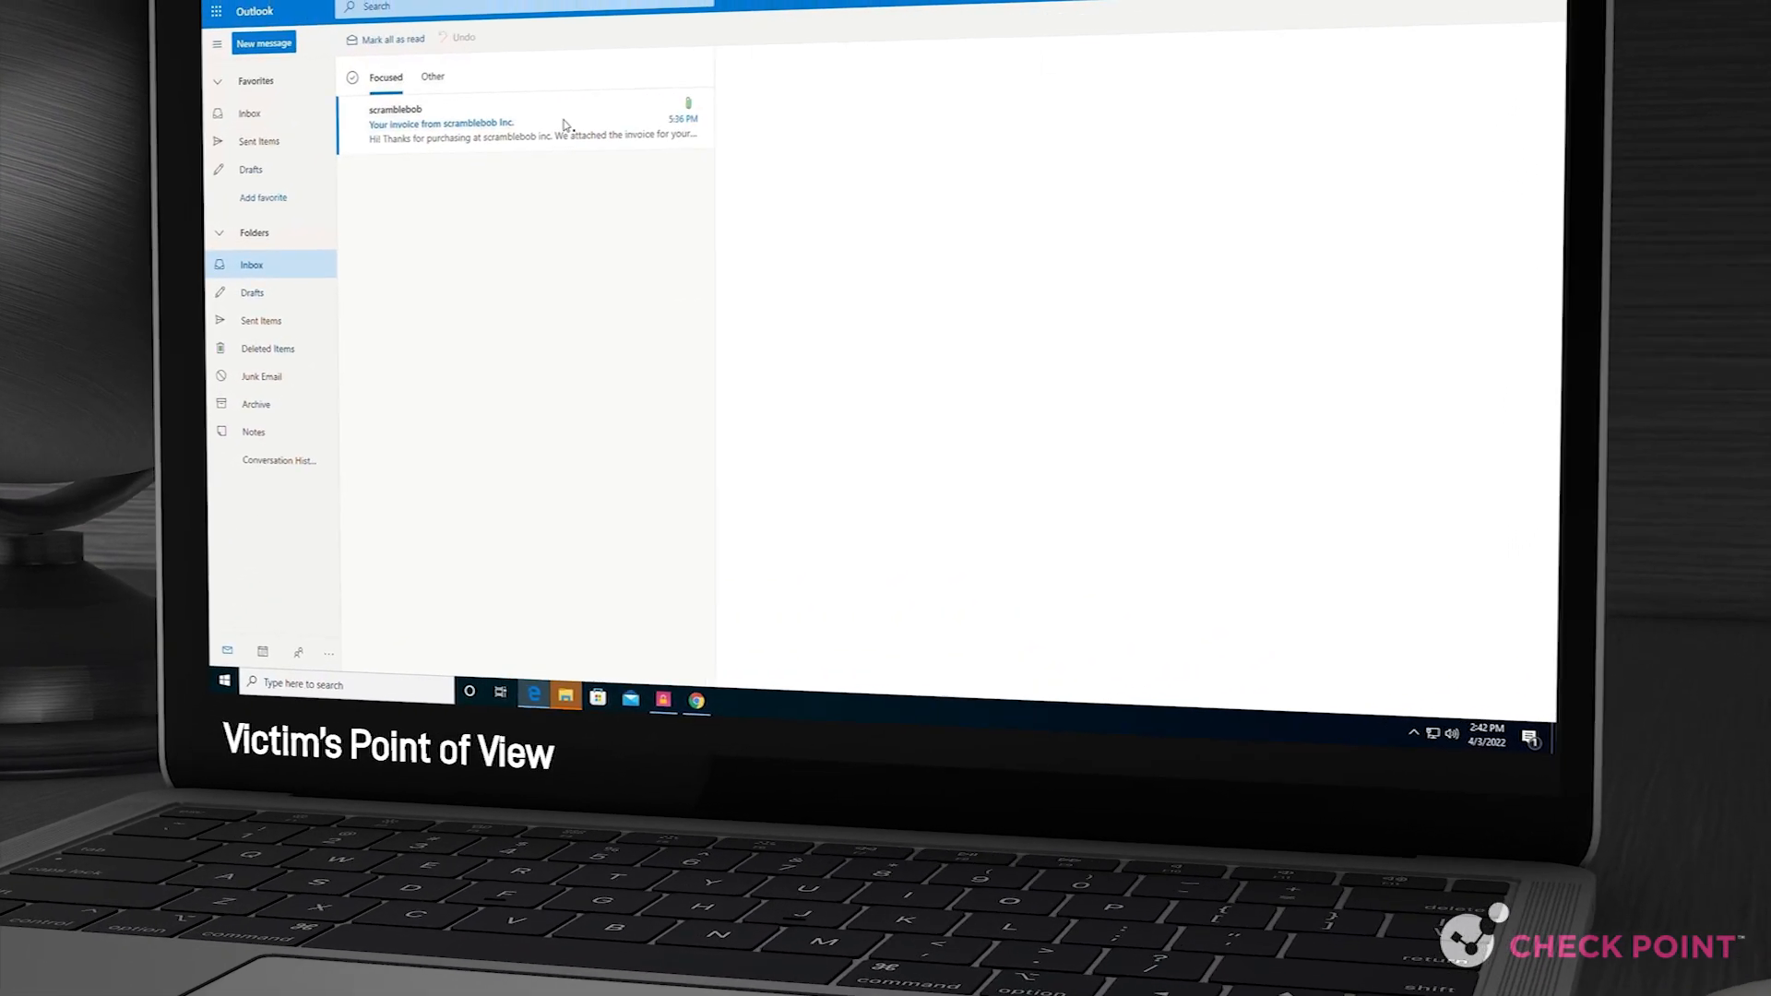
# Open the 'Your invoice from scramblebob Inc.' email and its attached invoice document.
pyautogui.click(508, 122)
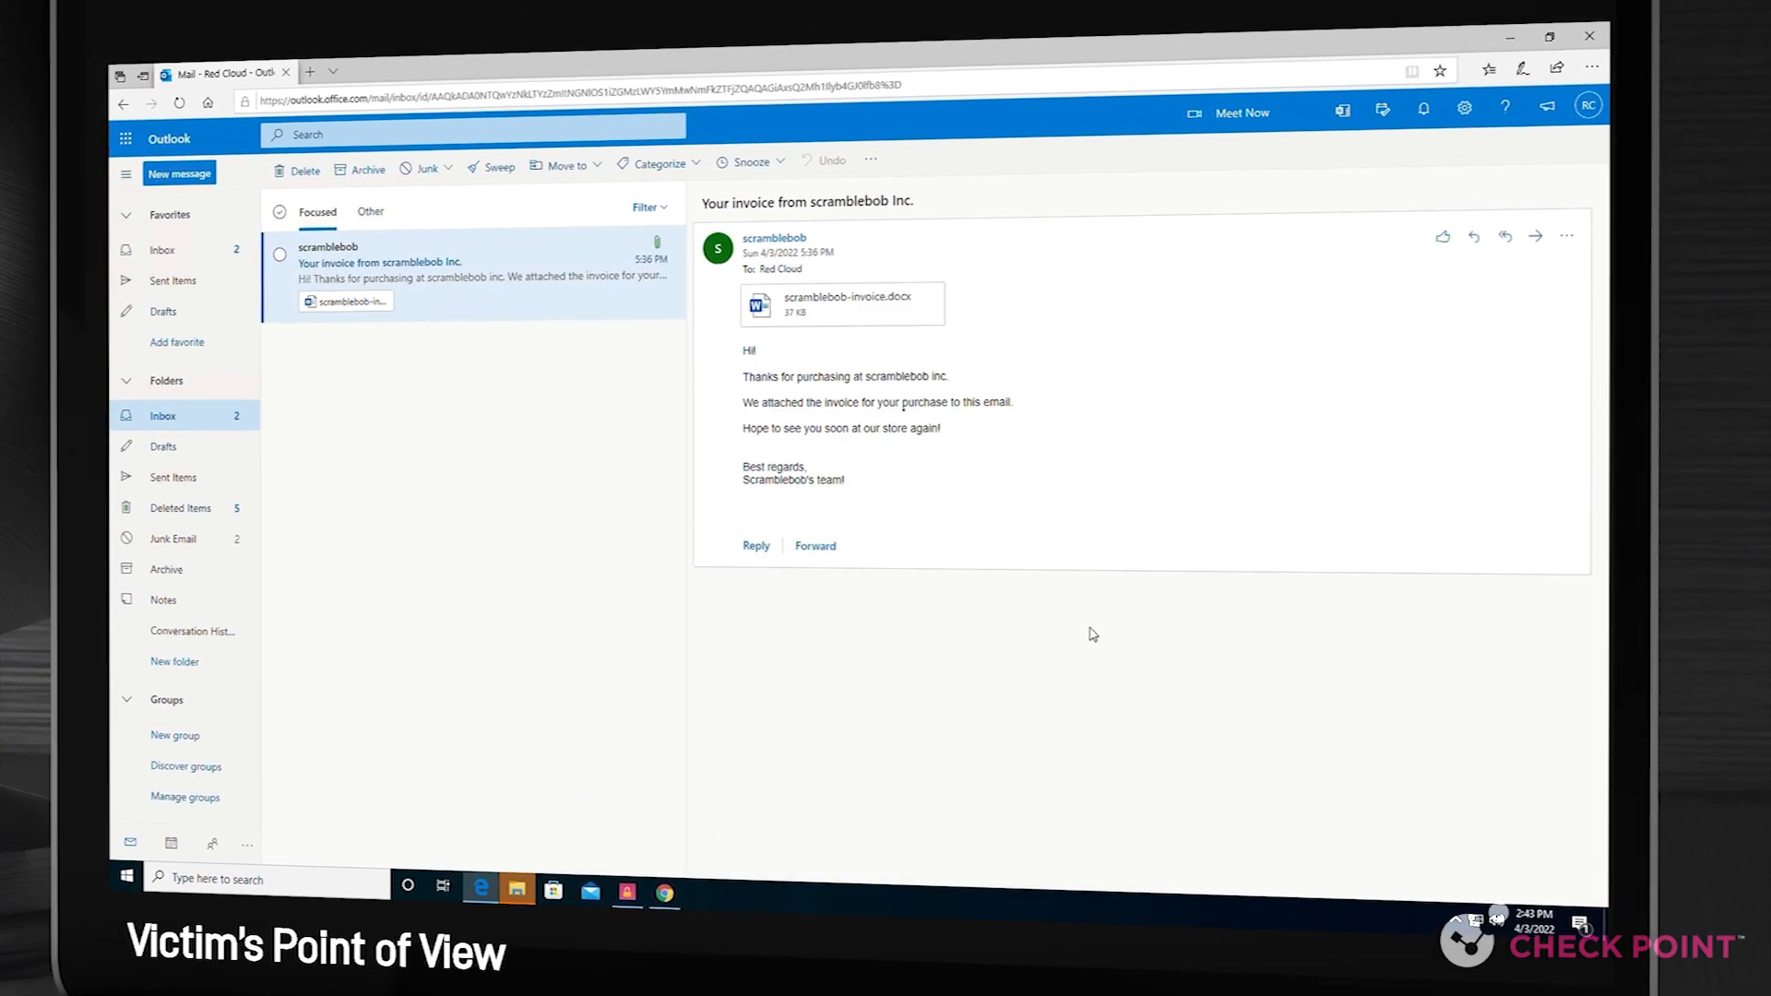
pyautogui.click(841, 304)
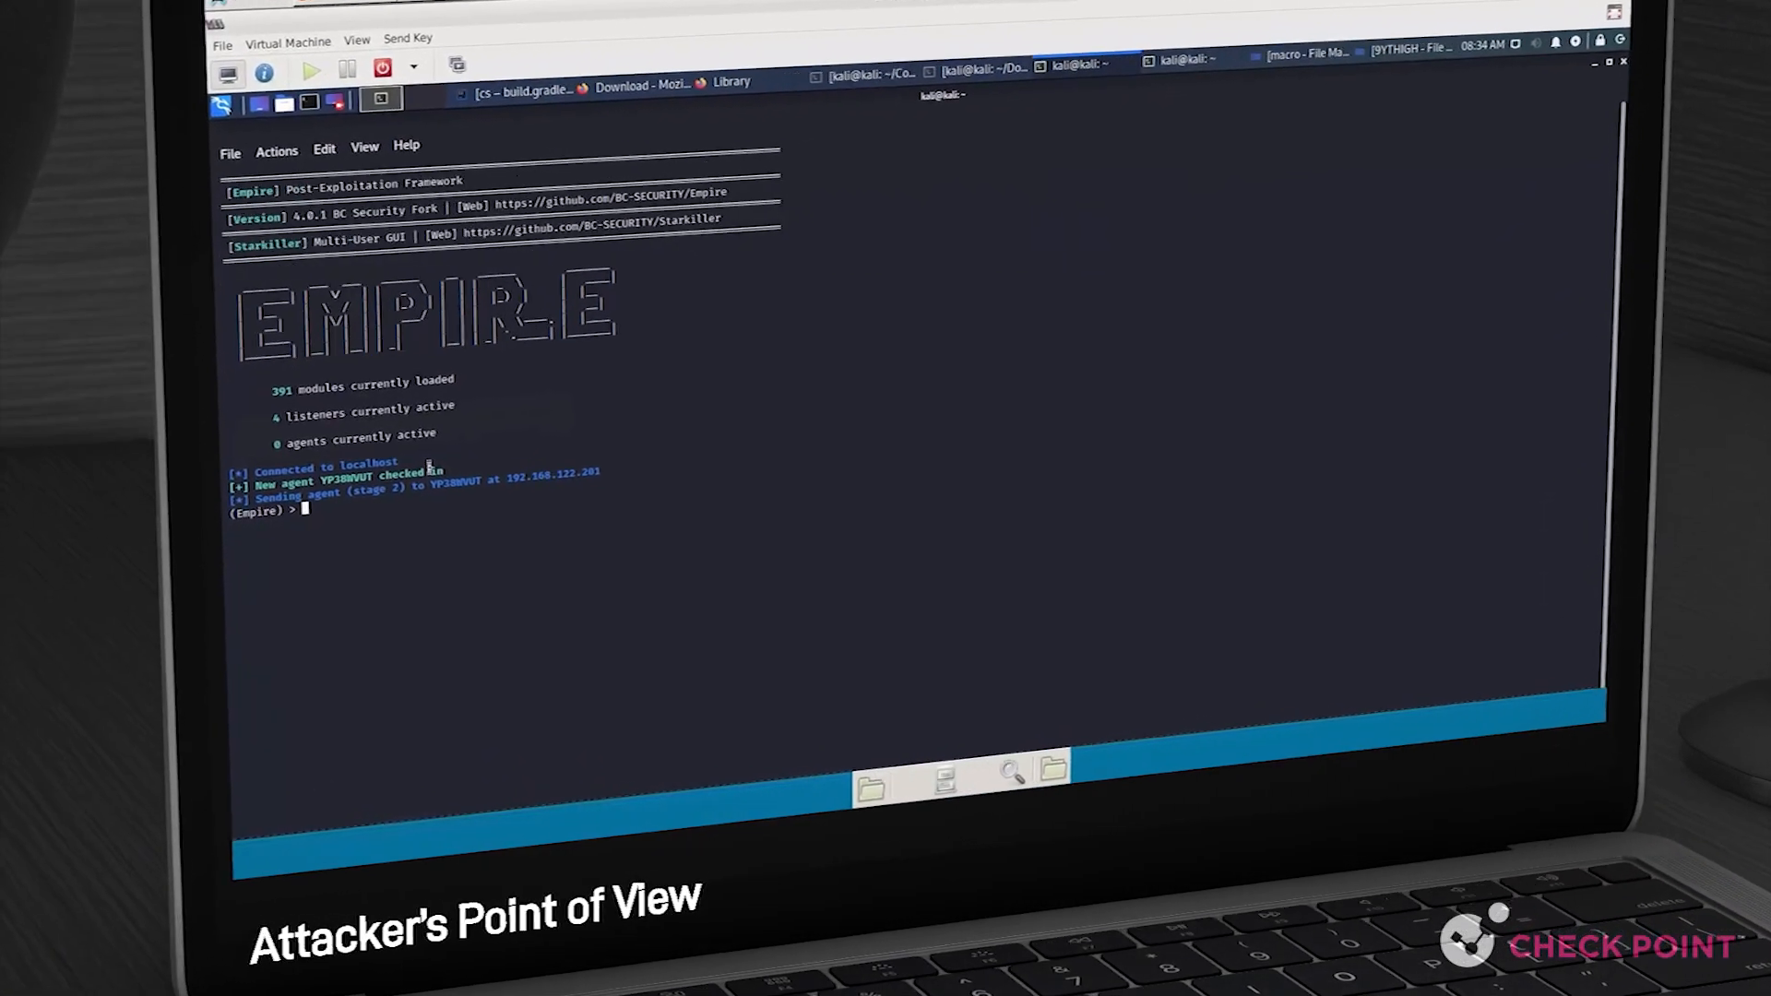
# List Empire agents, interact with agent YP38WVUT, and begin typing a shell command.
pyautogui.write('agents')
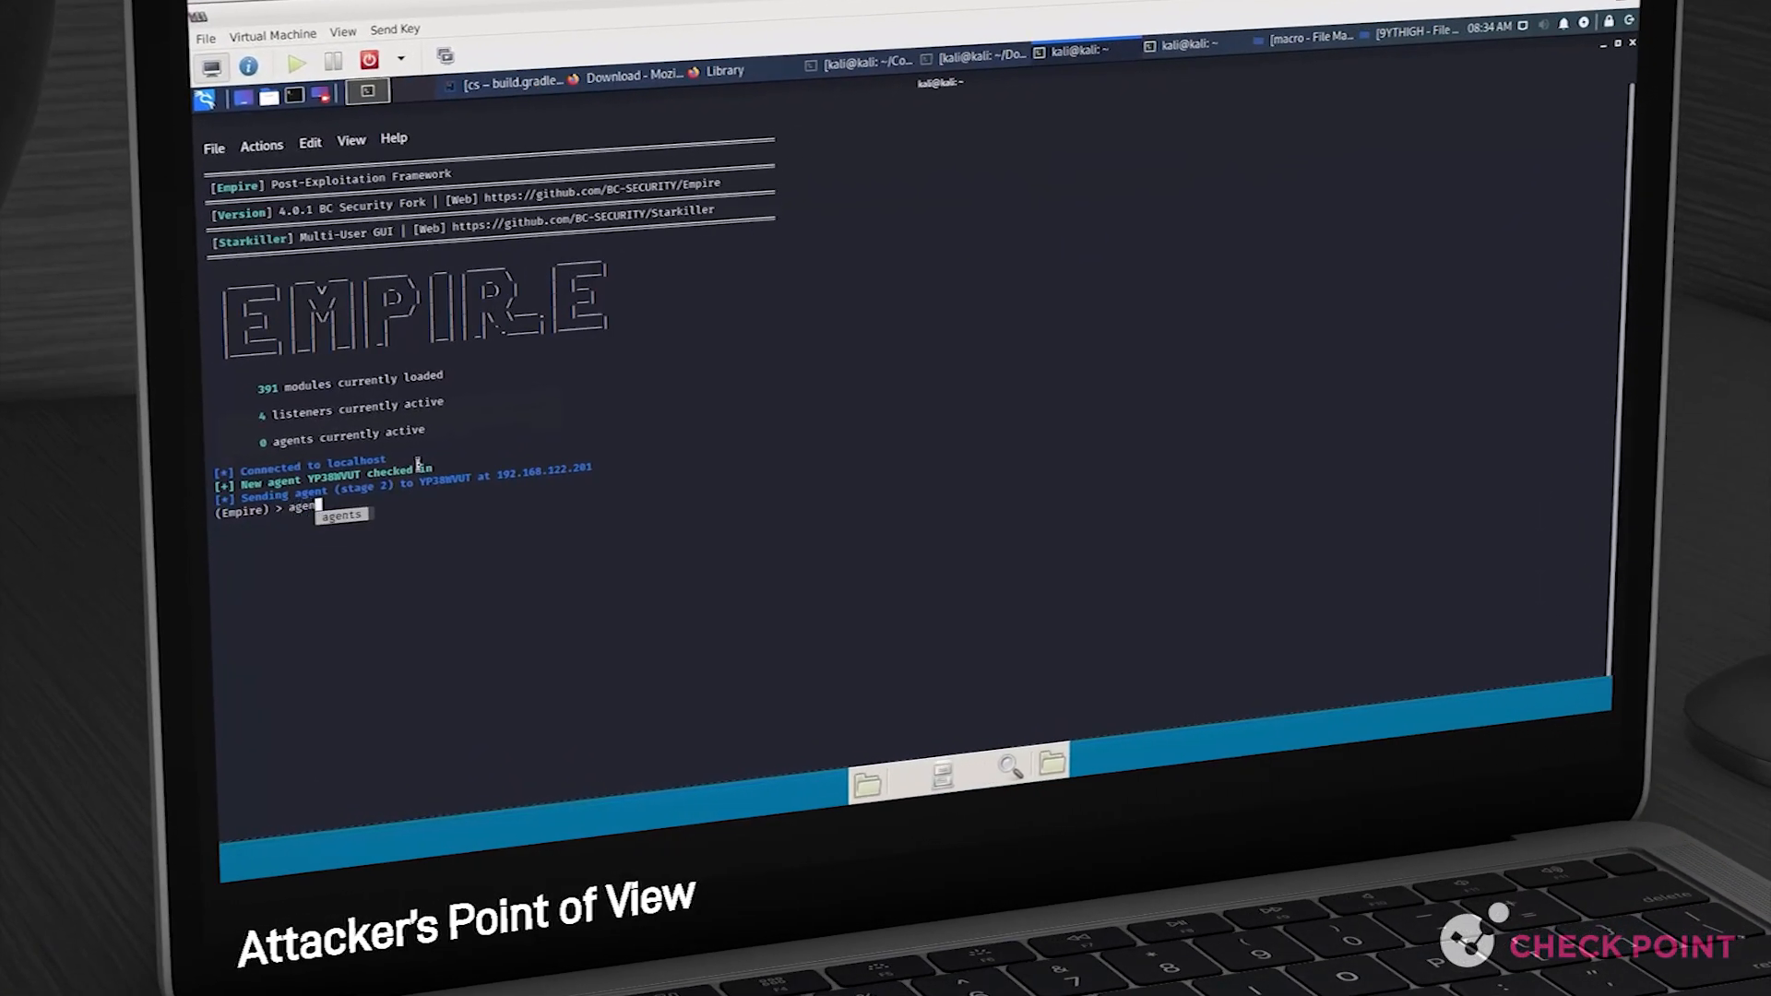
pyautogui.press('Return')
pyautogui.write('interact')
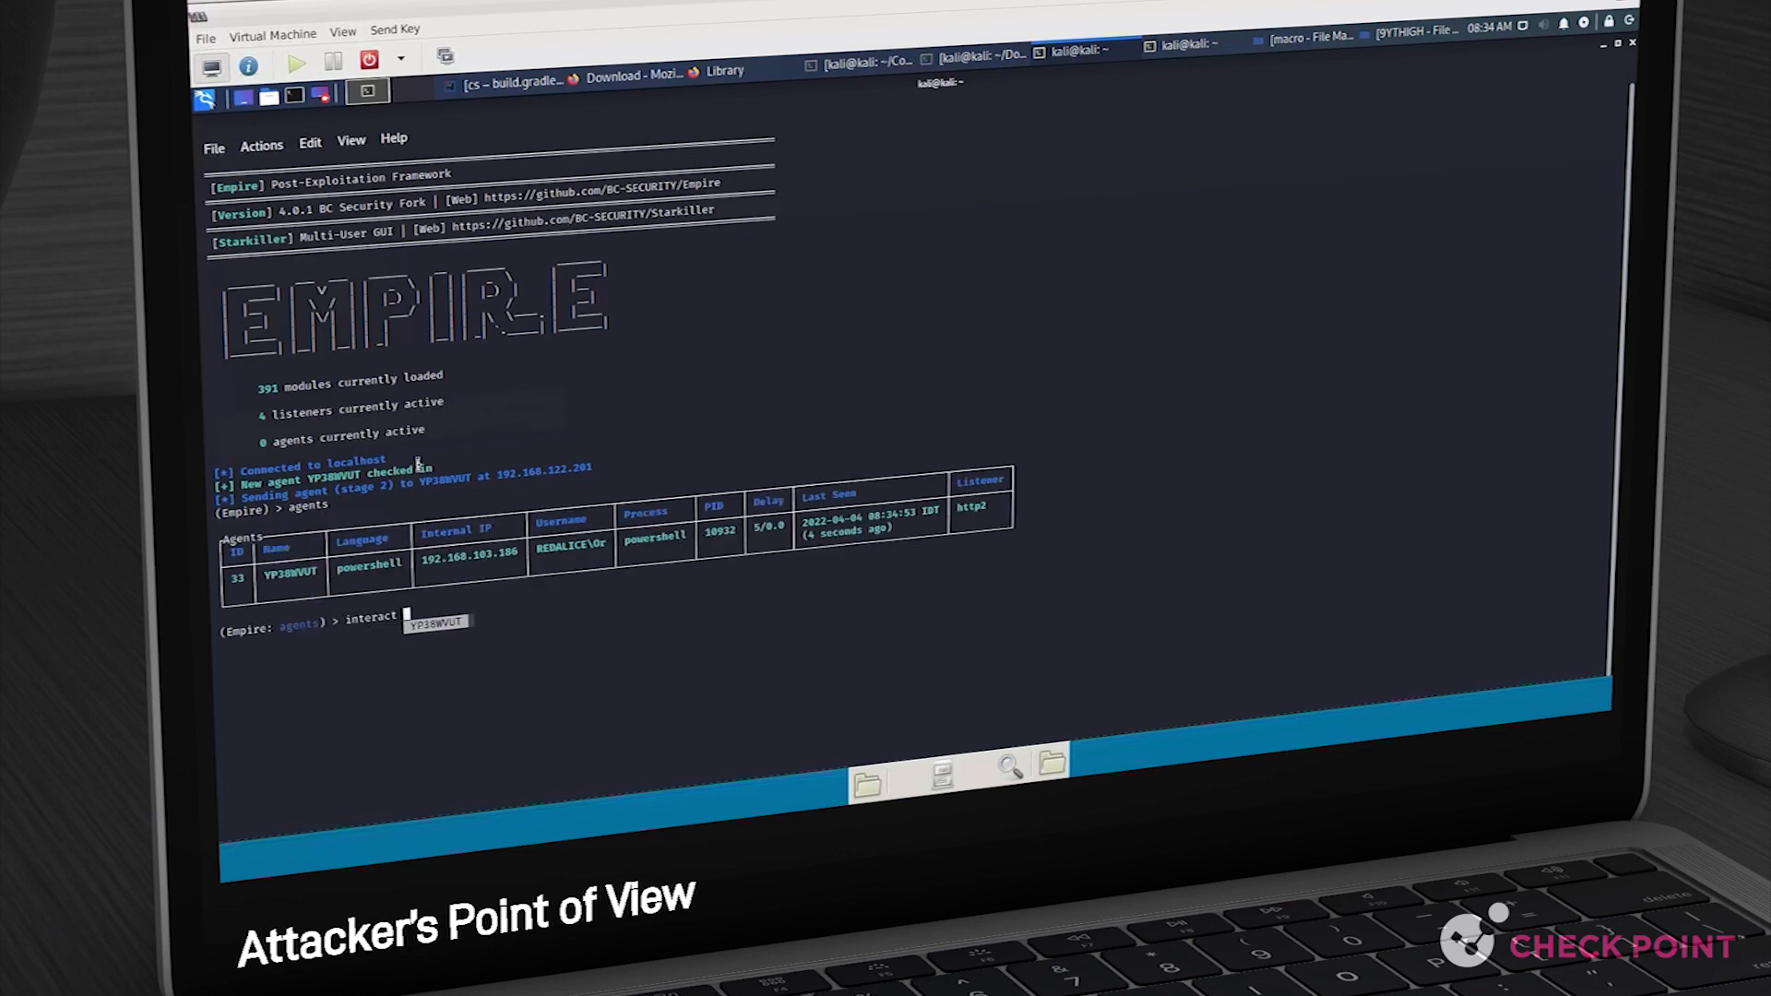
pyautogui.press('Return')
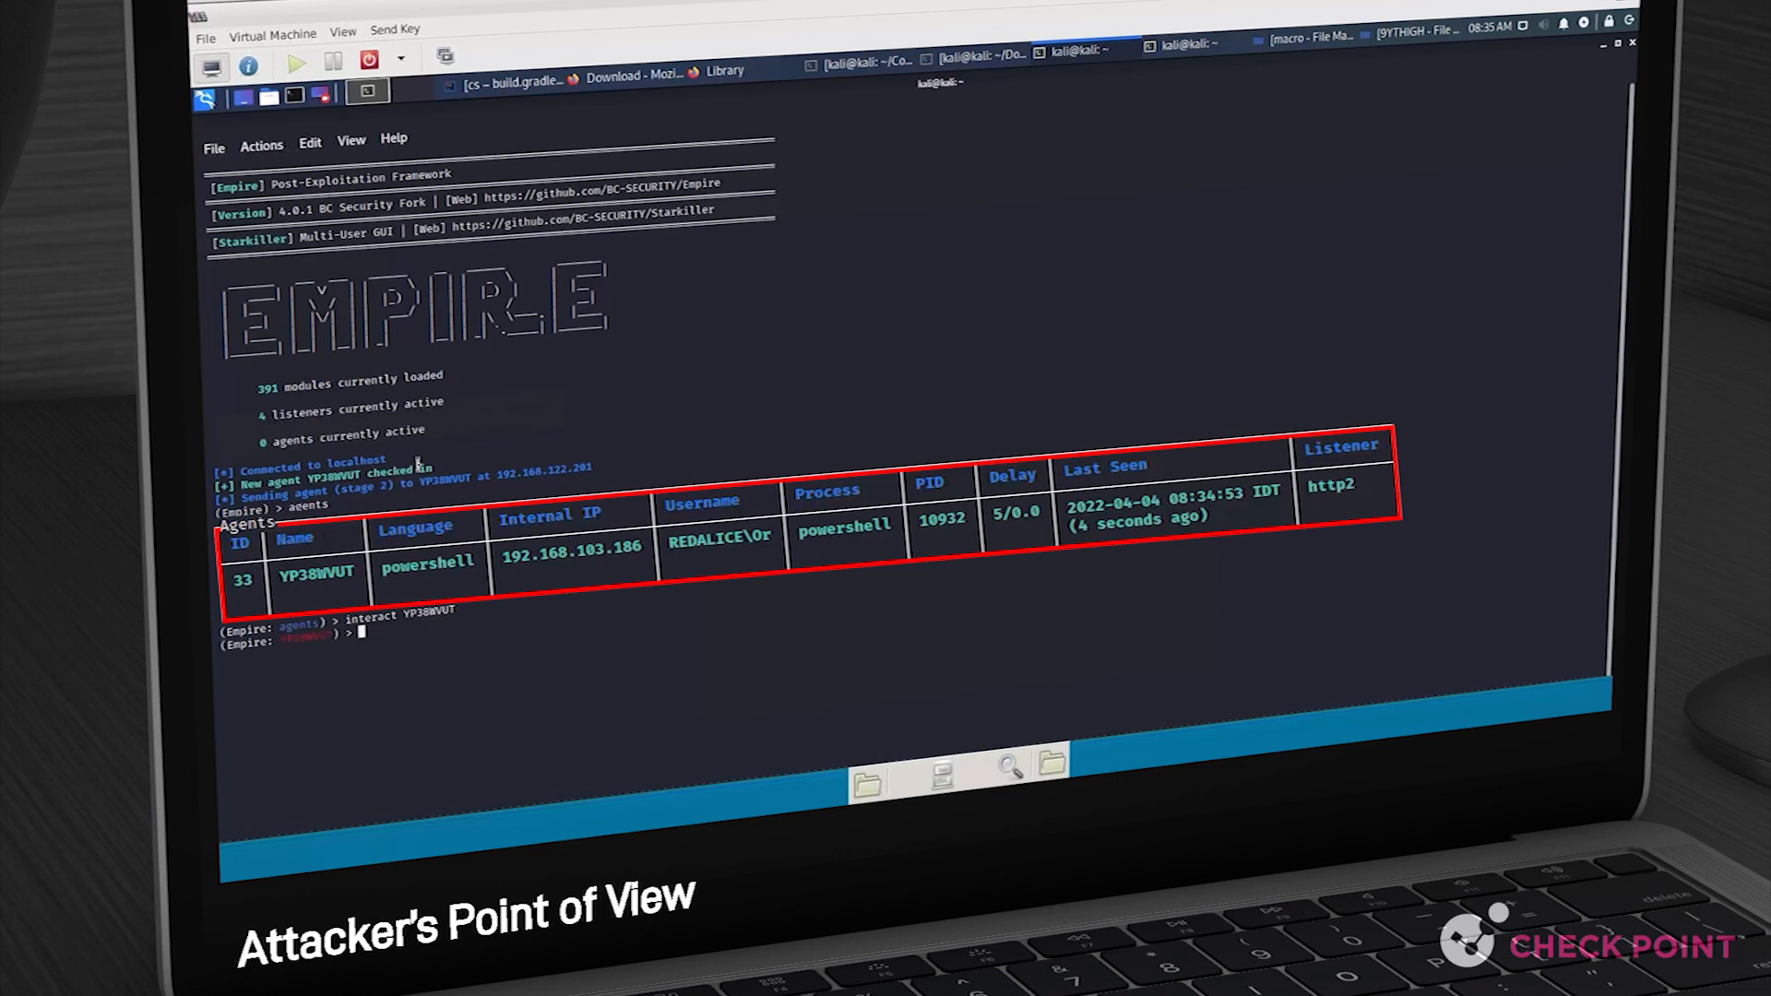
pyautogui.write('shell')
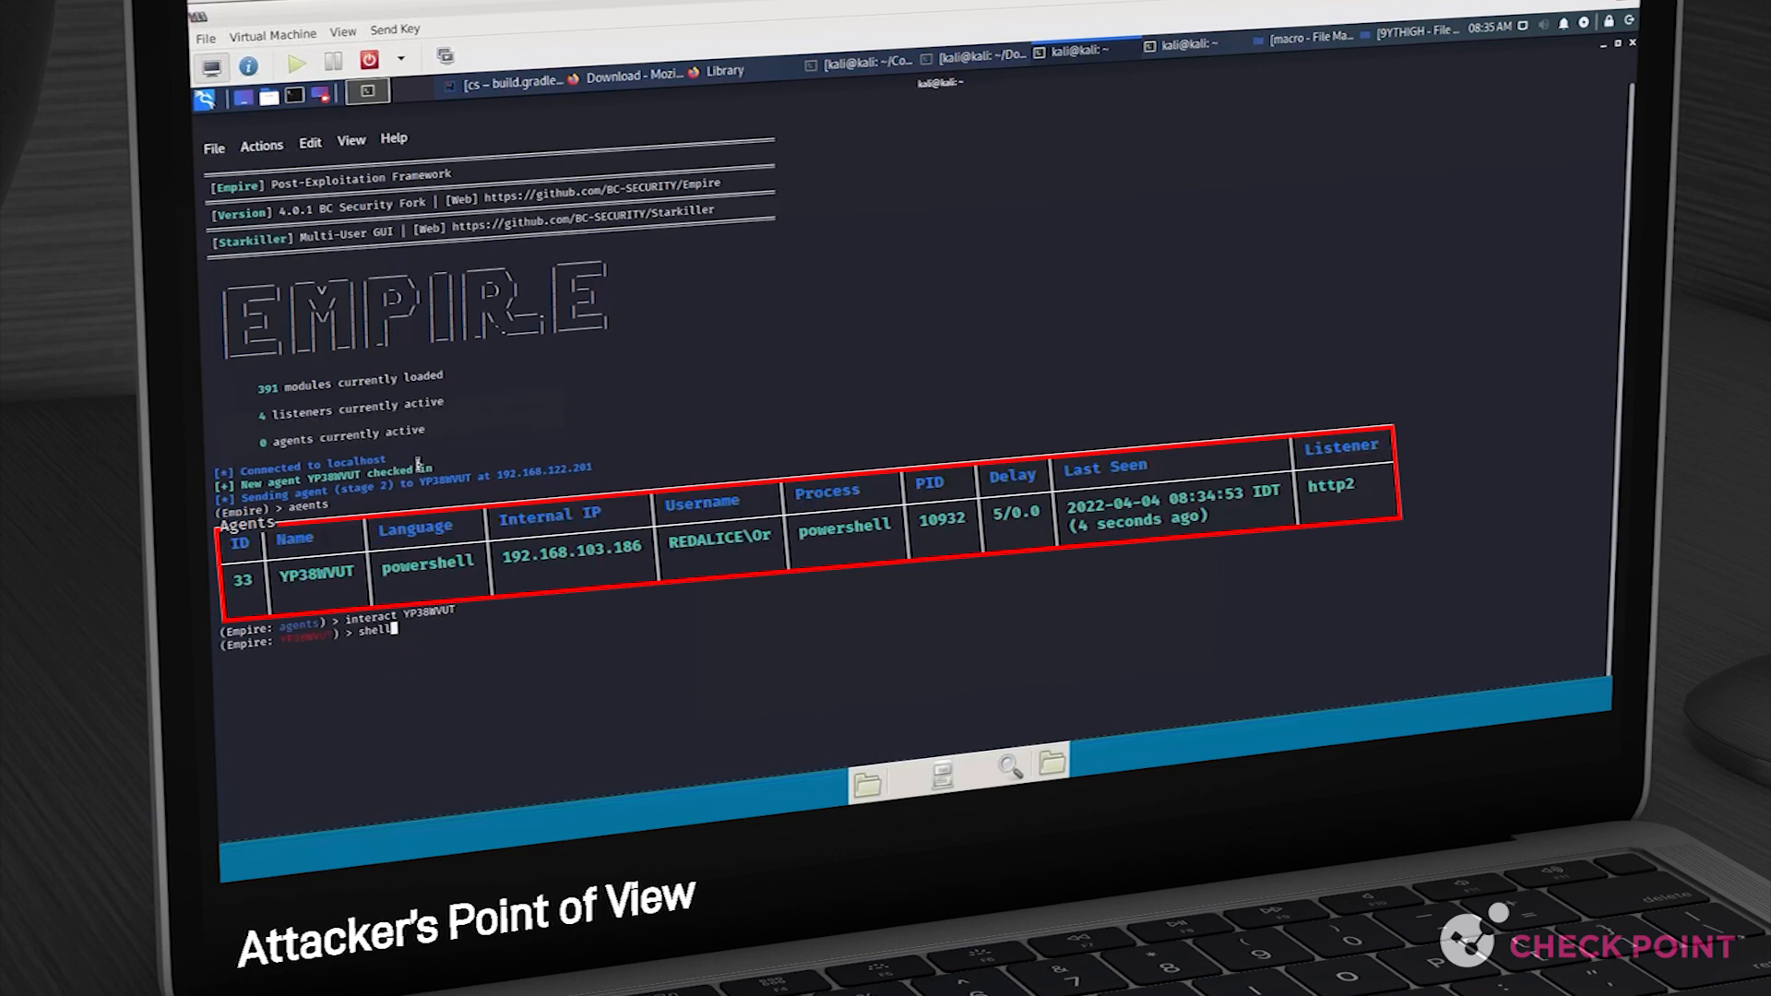
pyautogui.write('wh')
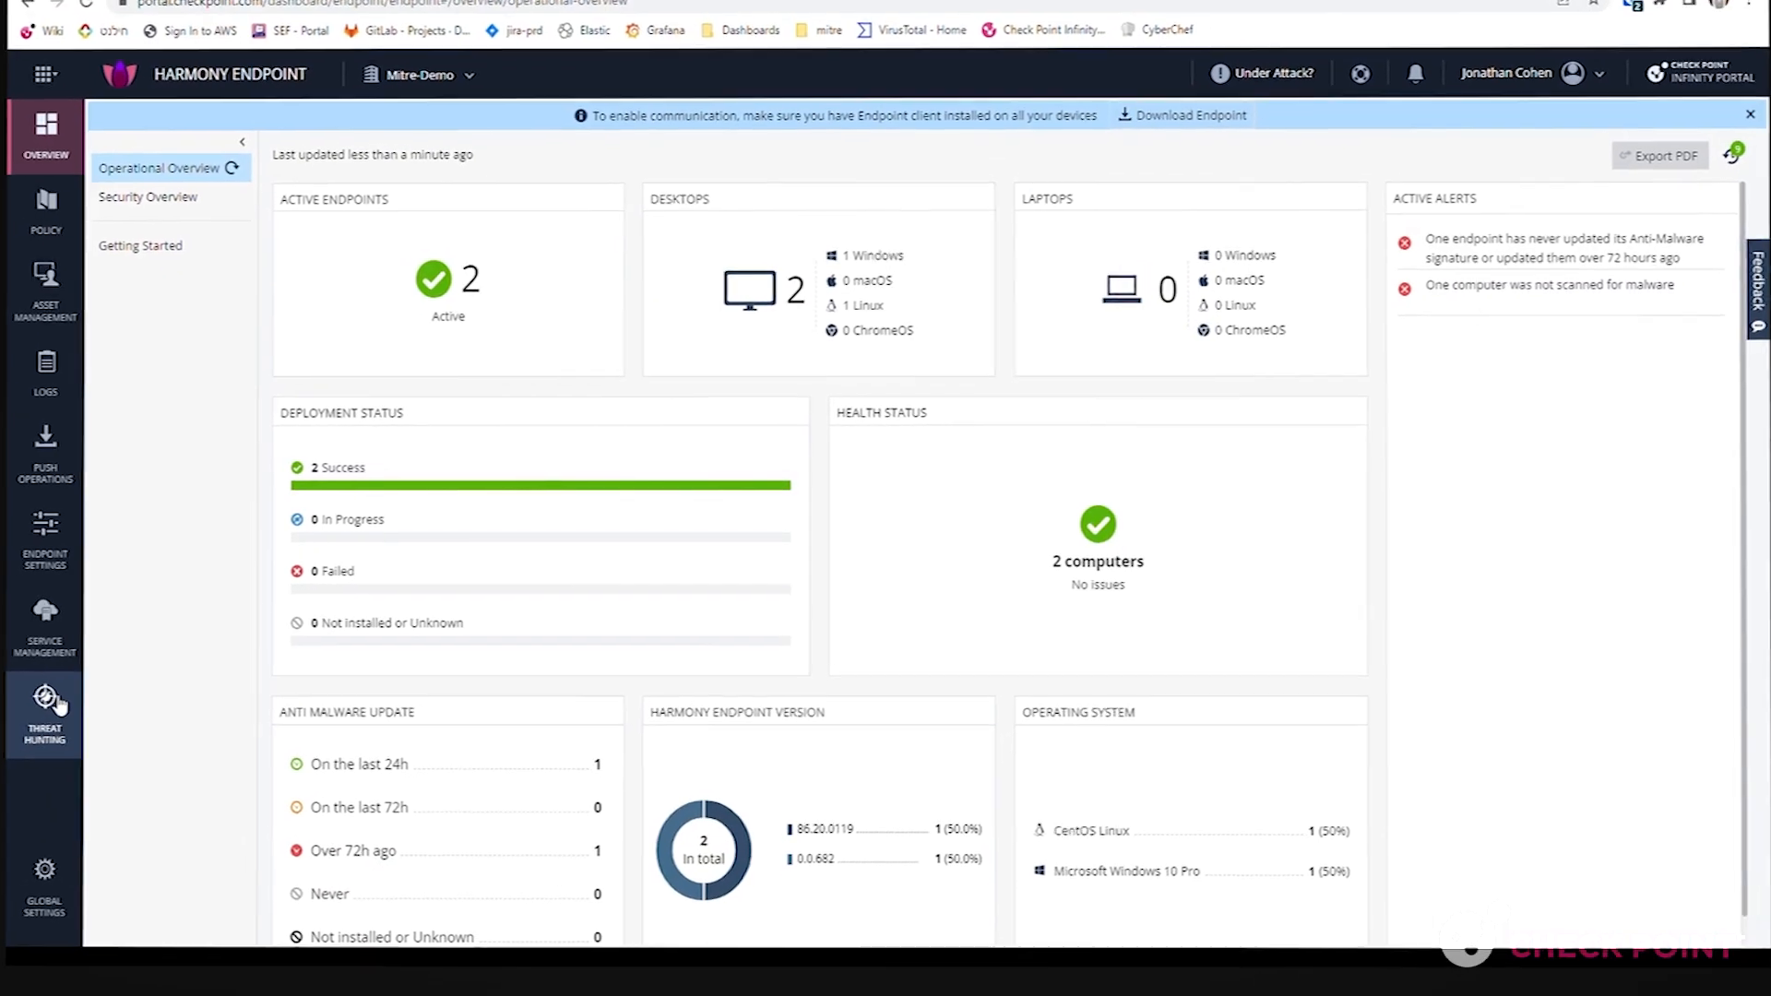
# Open Threat Hunting and set a custom time range showing 5 attacks.
pyautogui.click(46, 710)
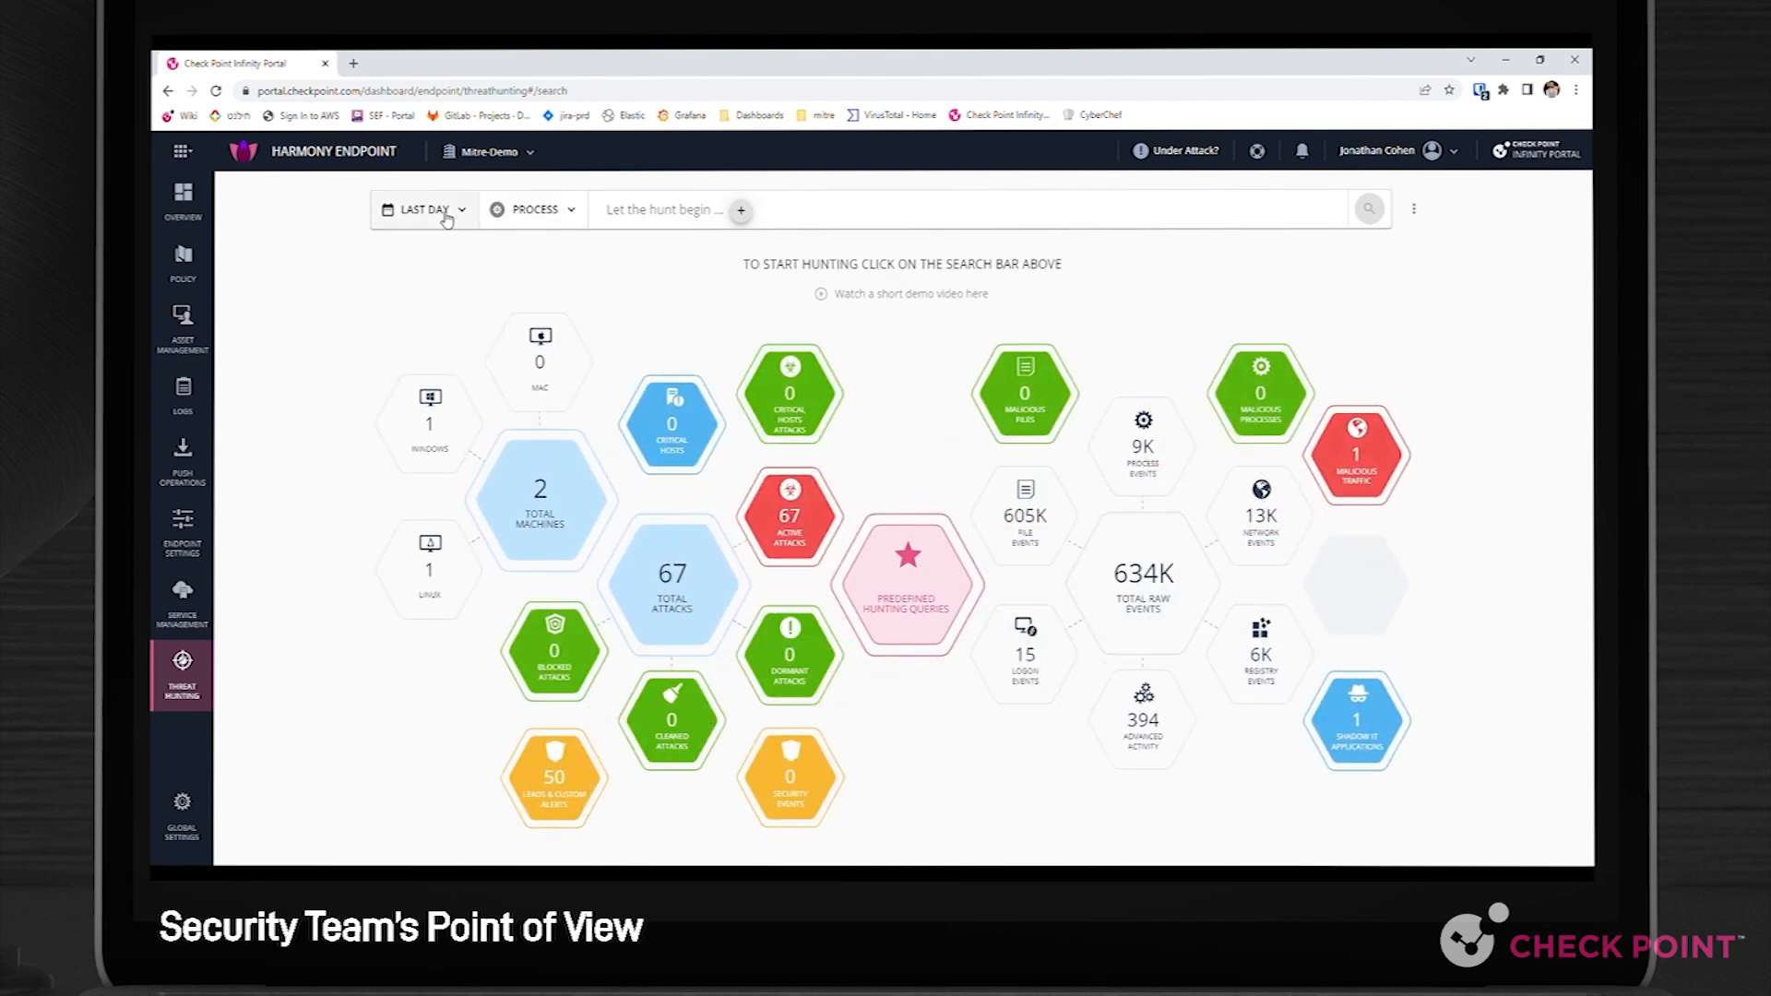
pyautogui.click(424, 210)
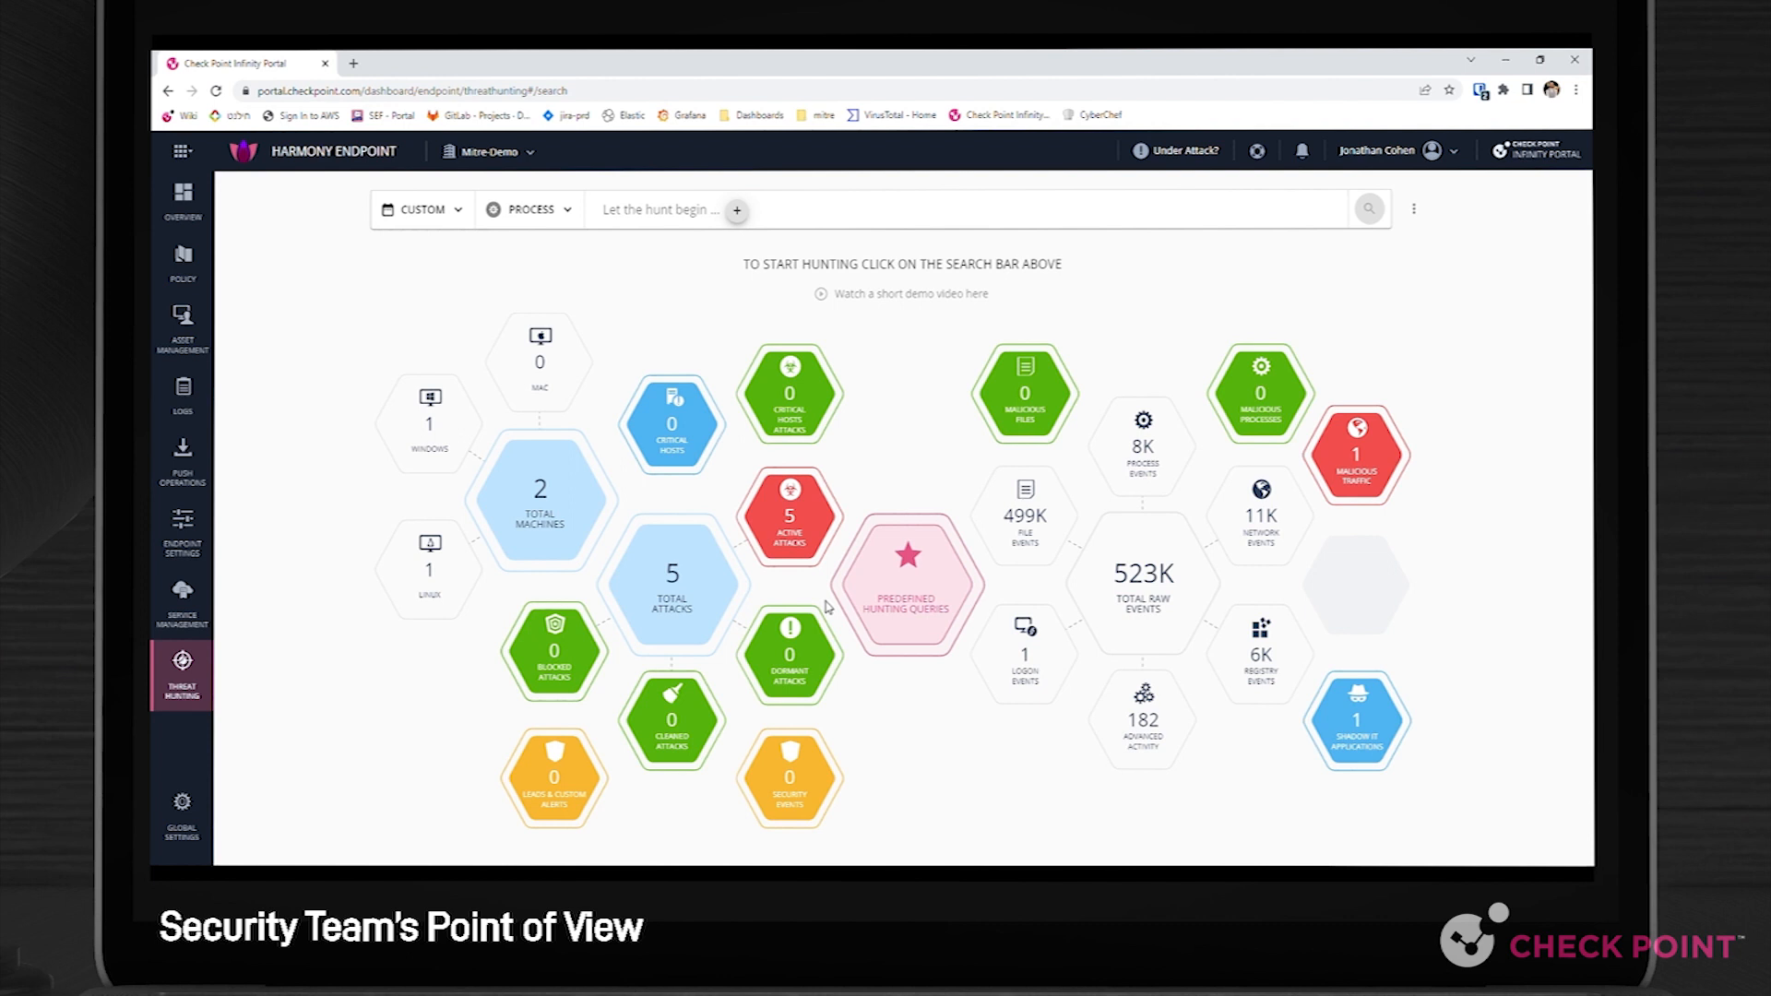
pyautogui.moveTo(790, 516)
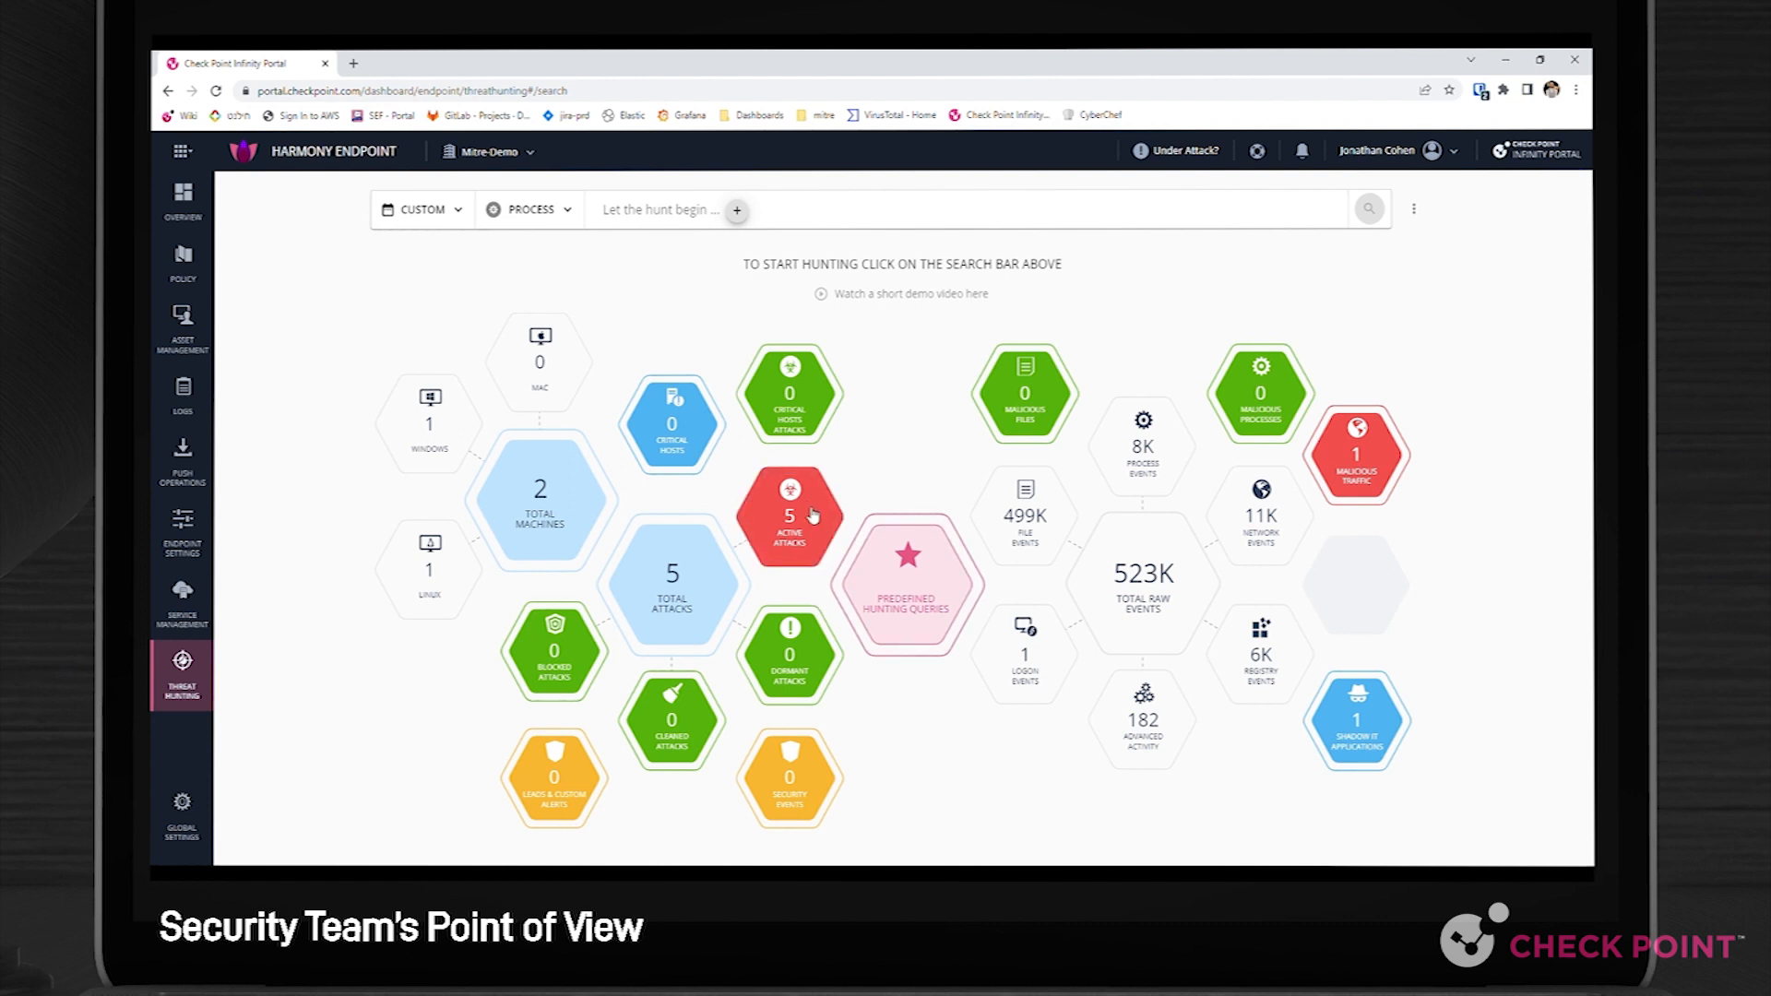
pyautogui.moveTo(808, 522)
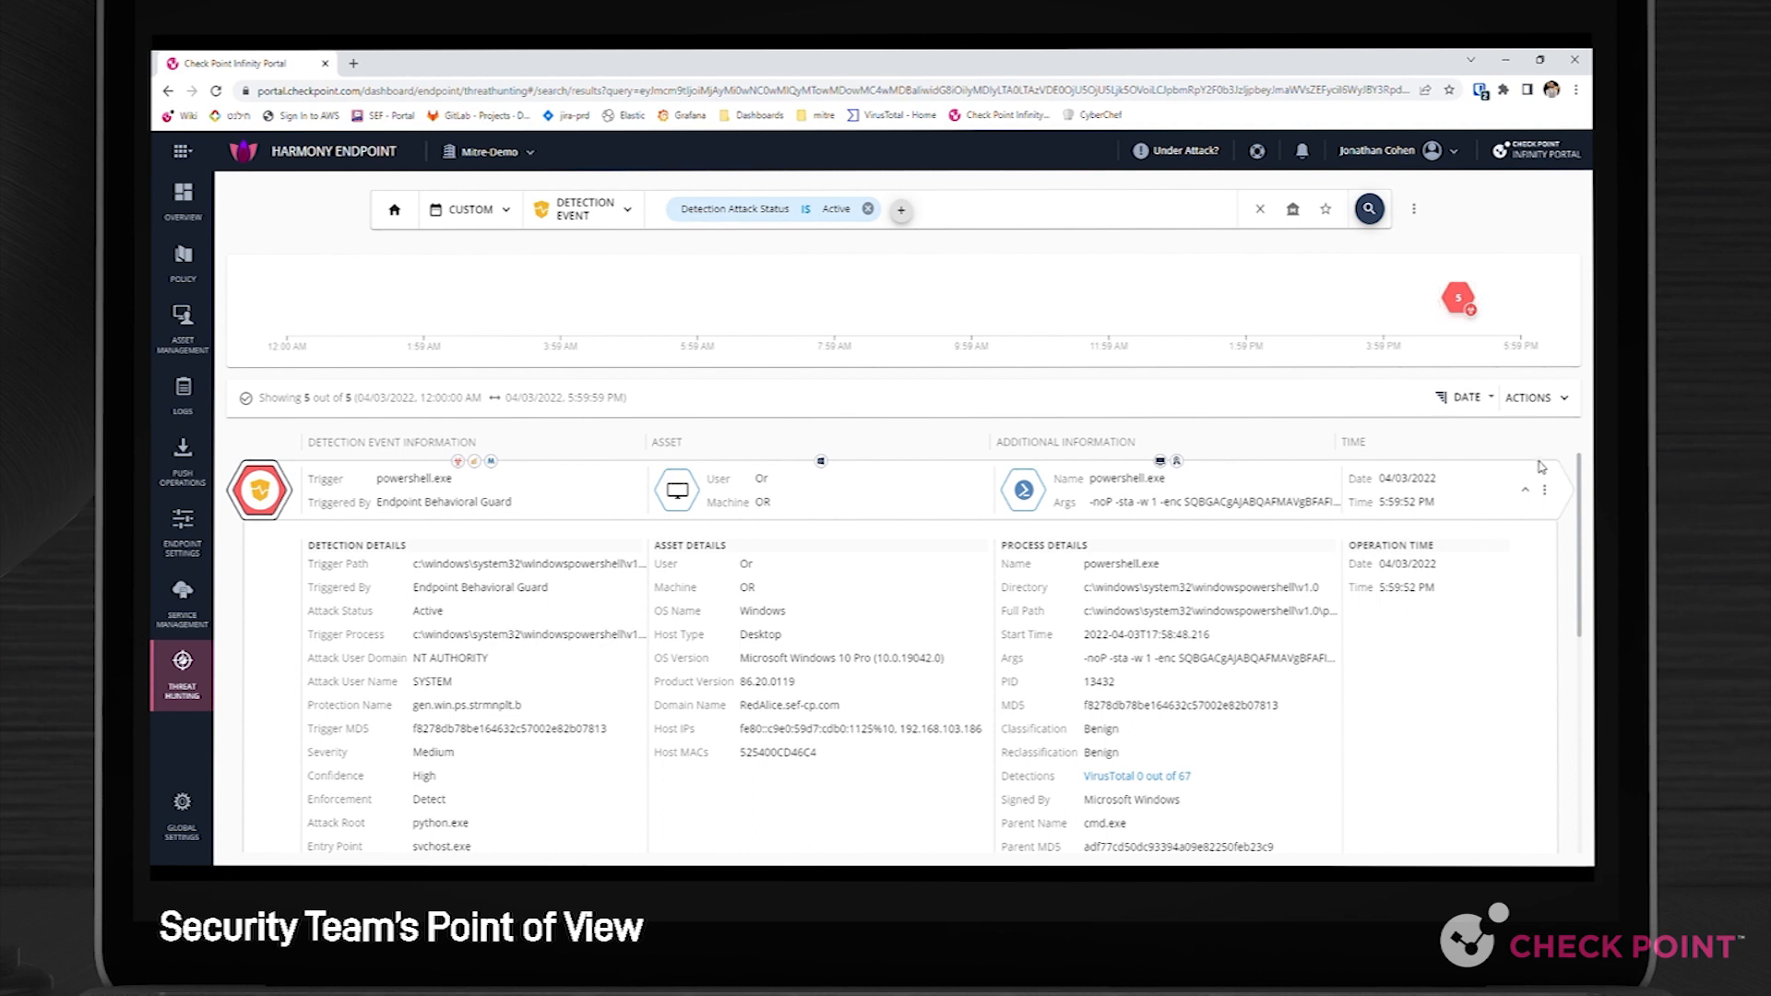
# View the powershell.exe detection's forensics report on its Incident Details tab.
pyautogui.click(1544, 489)
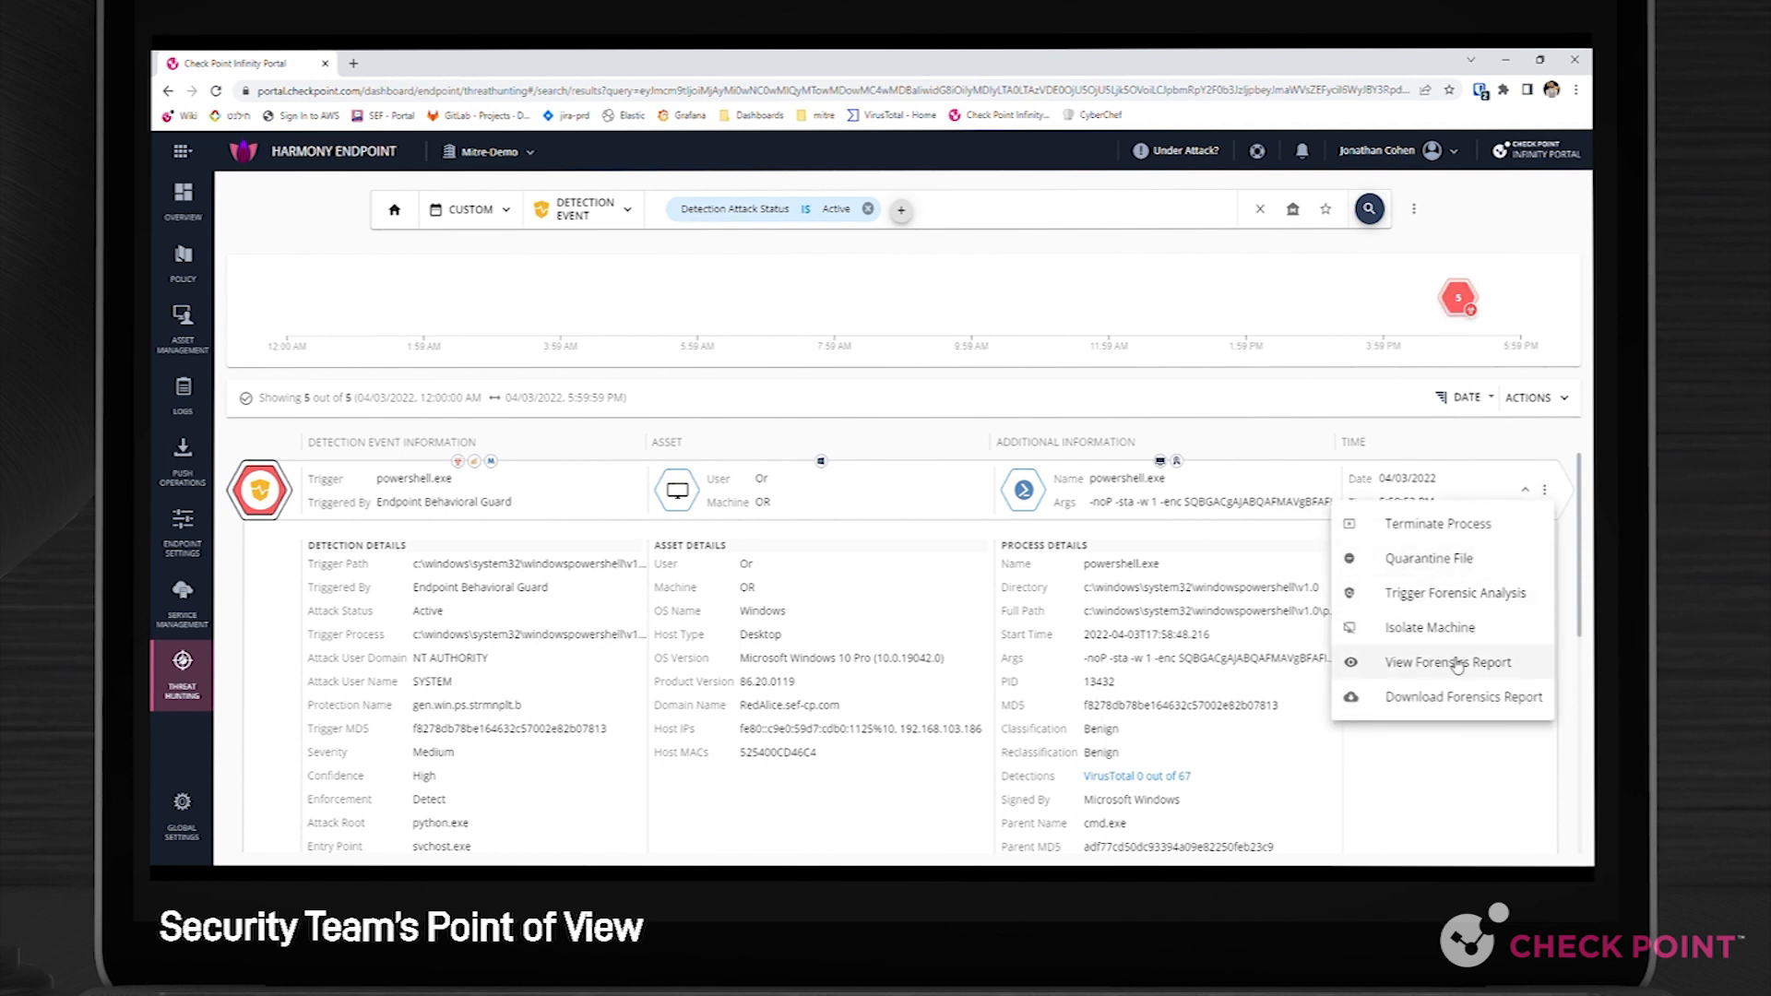
pyautogui.click(1447, 662)
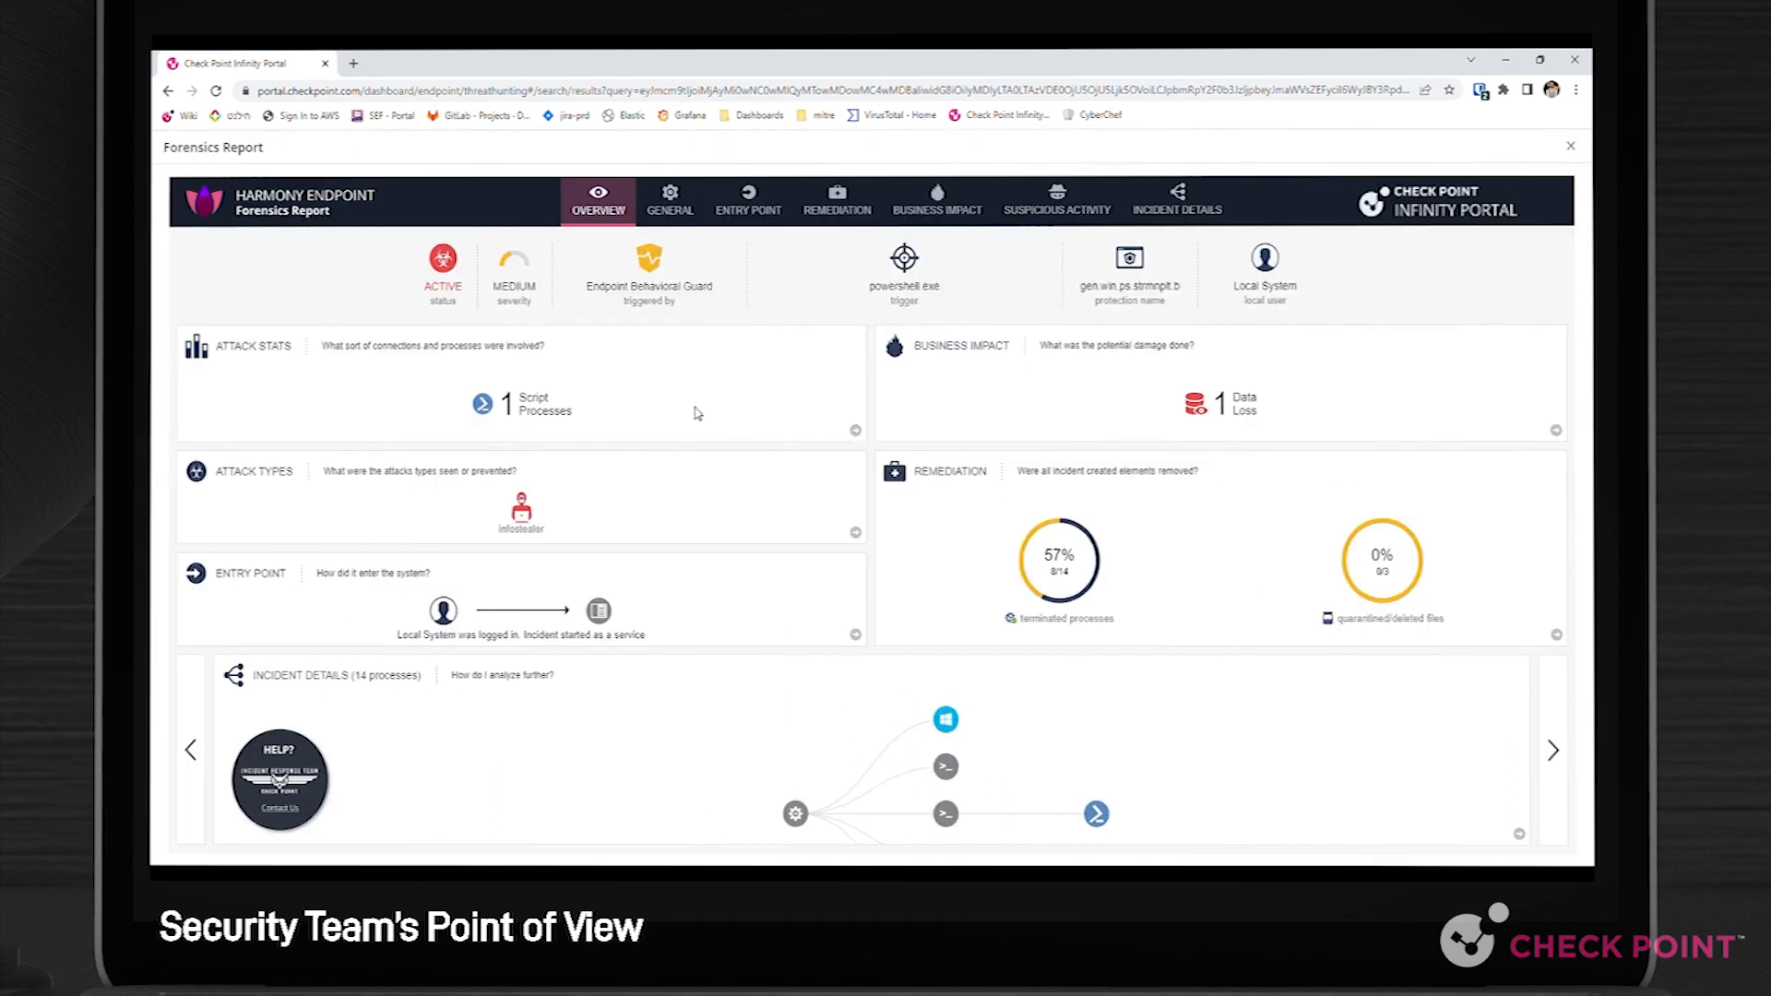
pyautogui.moveTo(640, 609)
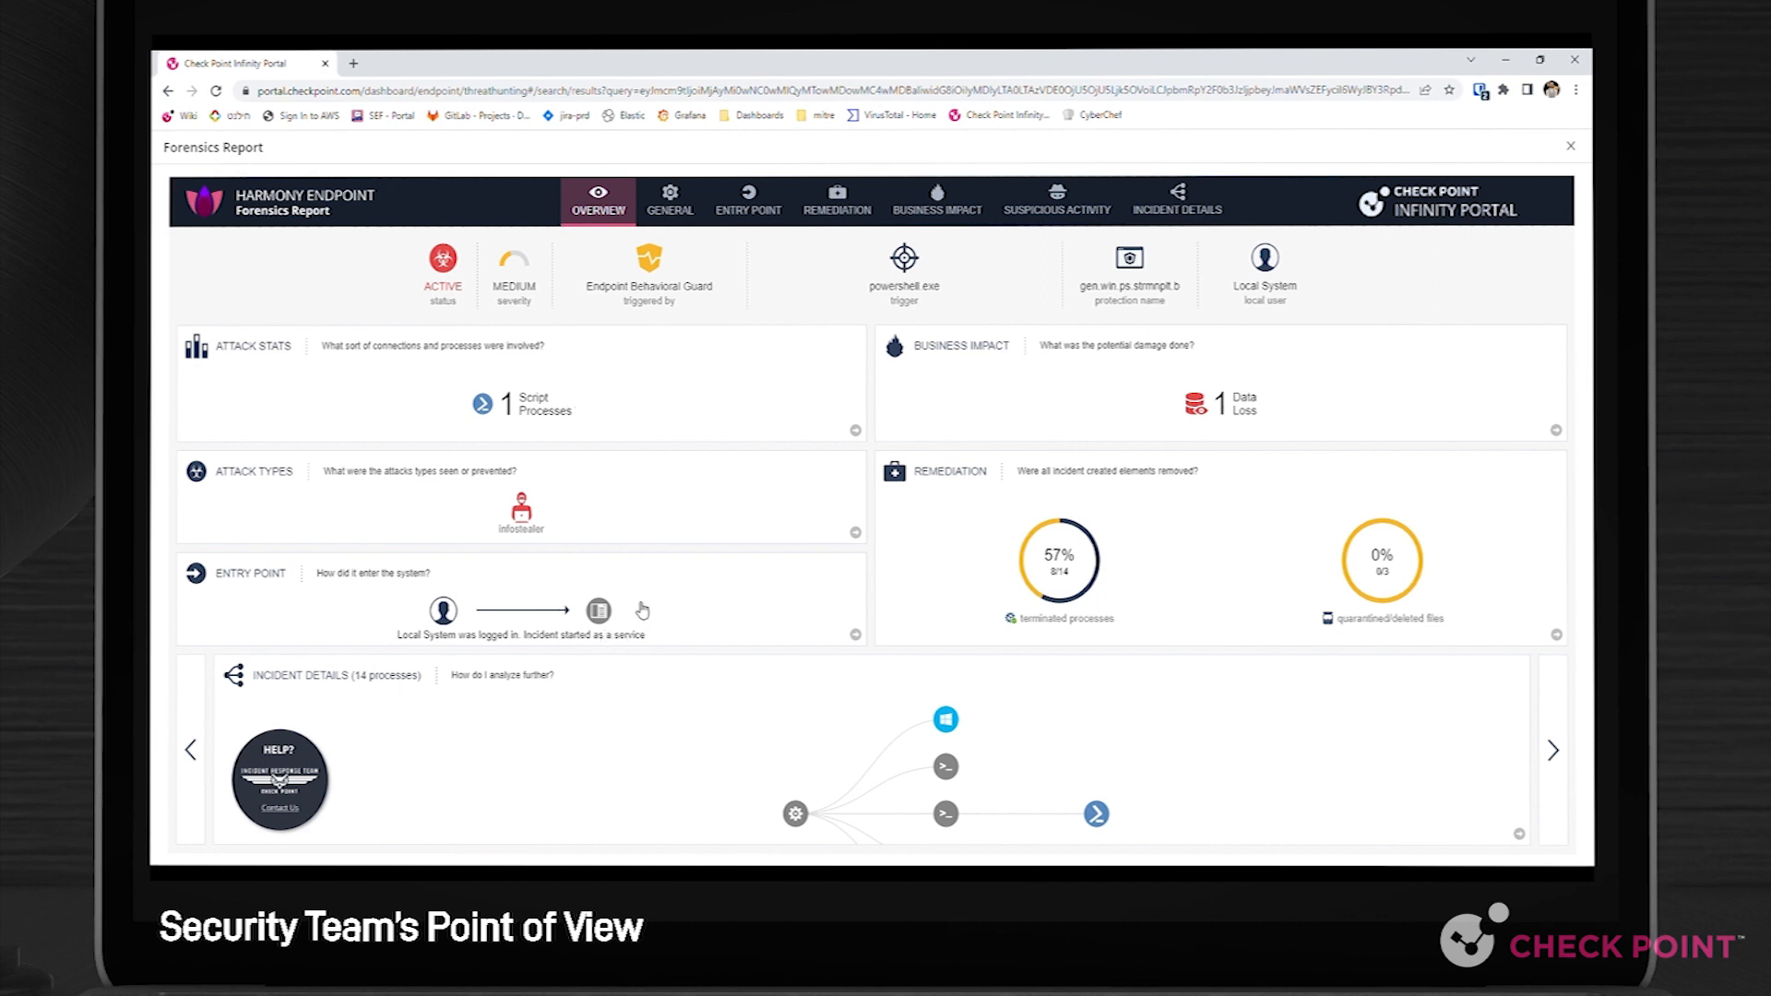
pyautogui.click(1176, 201)
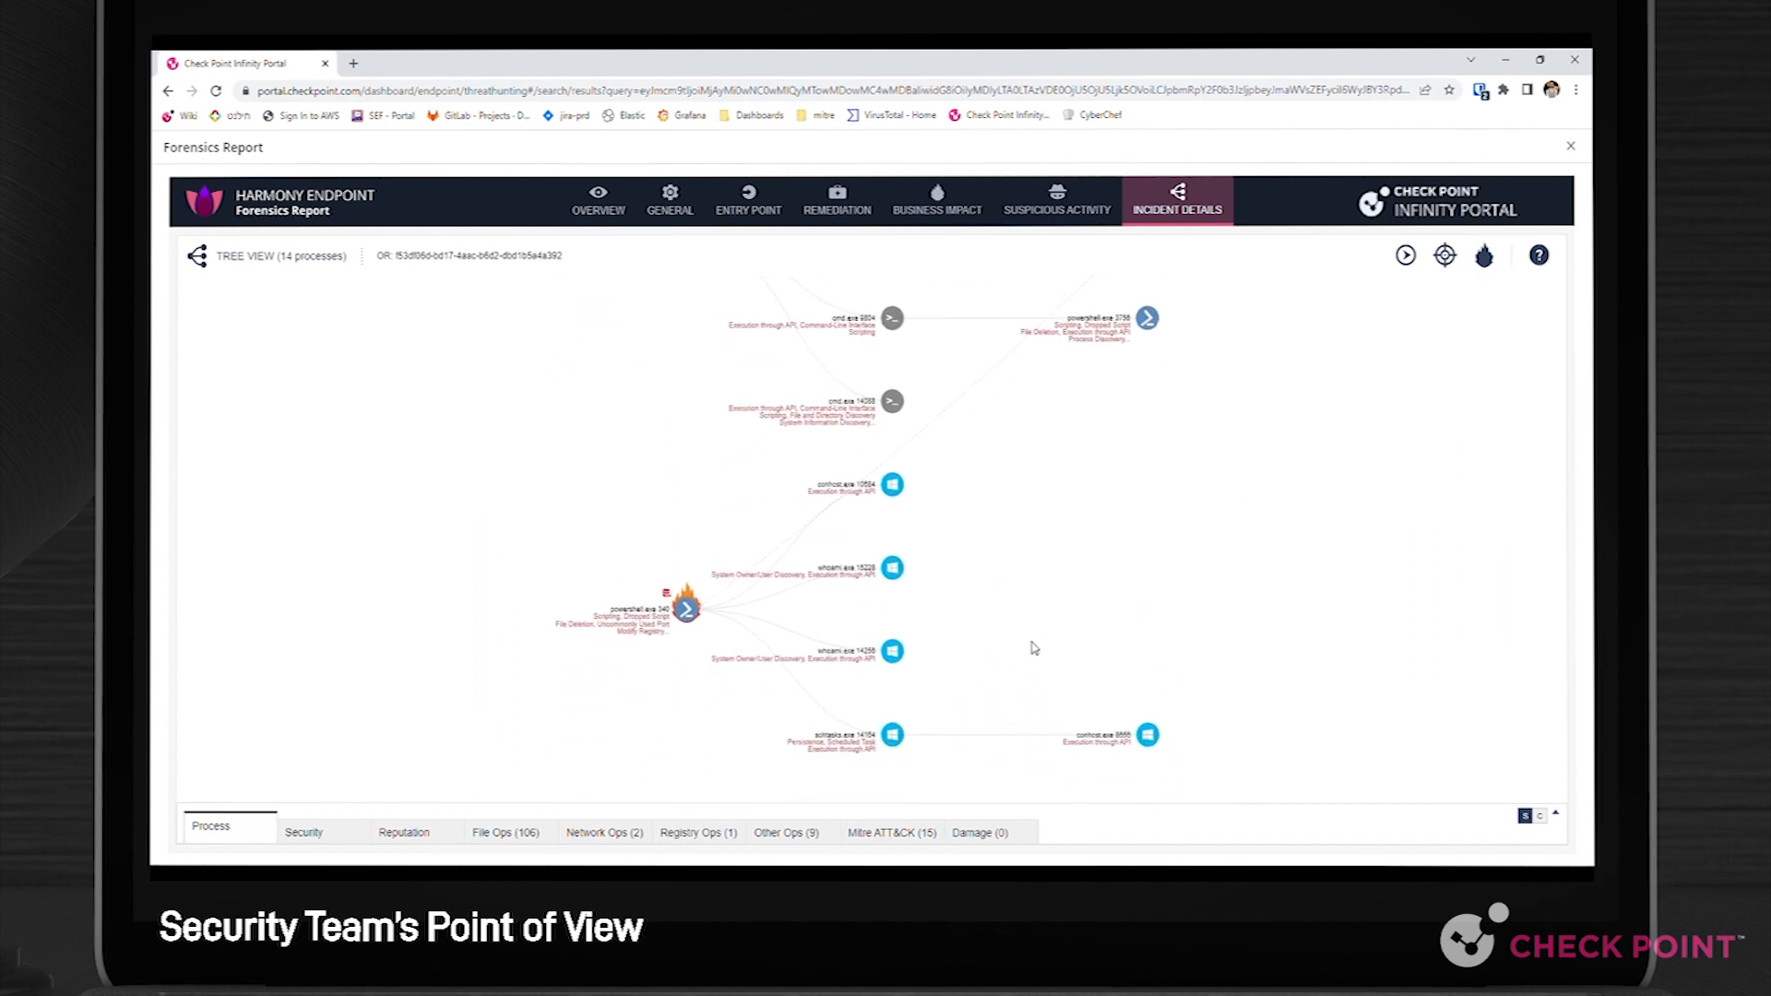
# Select the powershell.exe node and scroll through its 22 MITRE ATT&CK techniques.
pyautogui.click(685, 607)
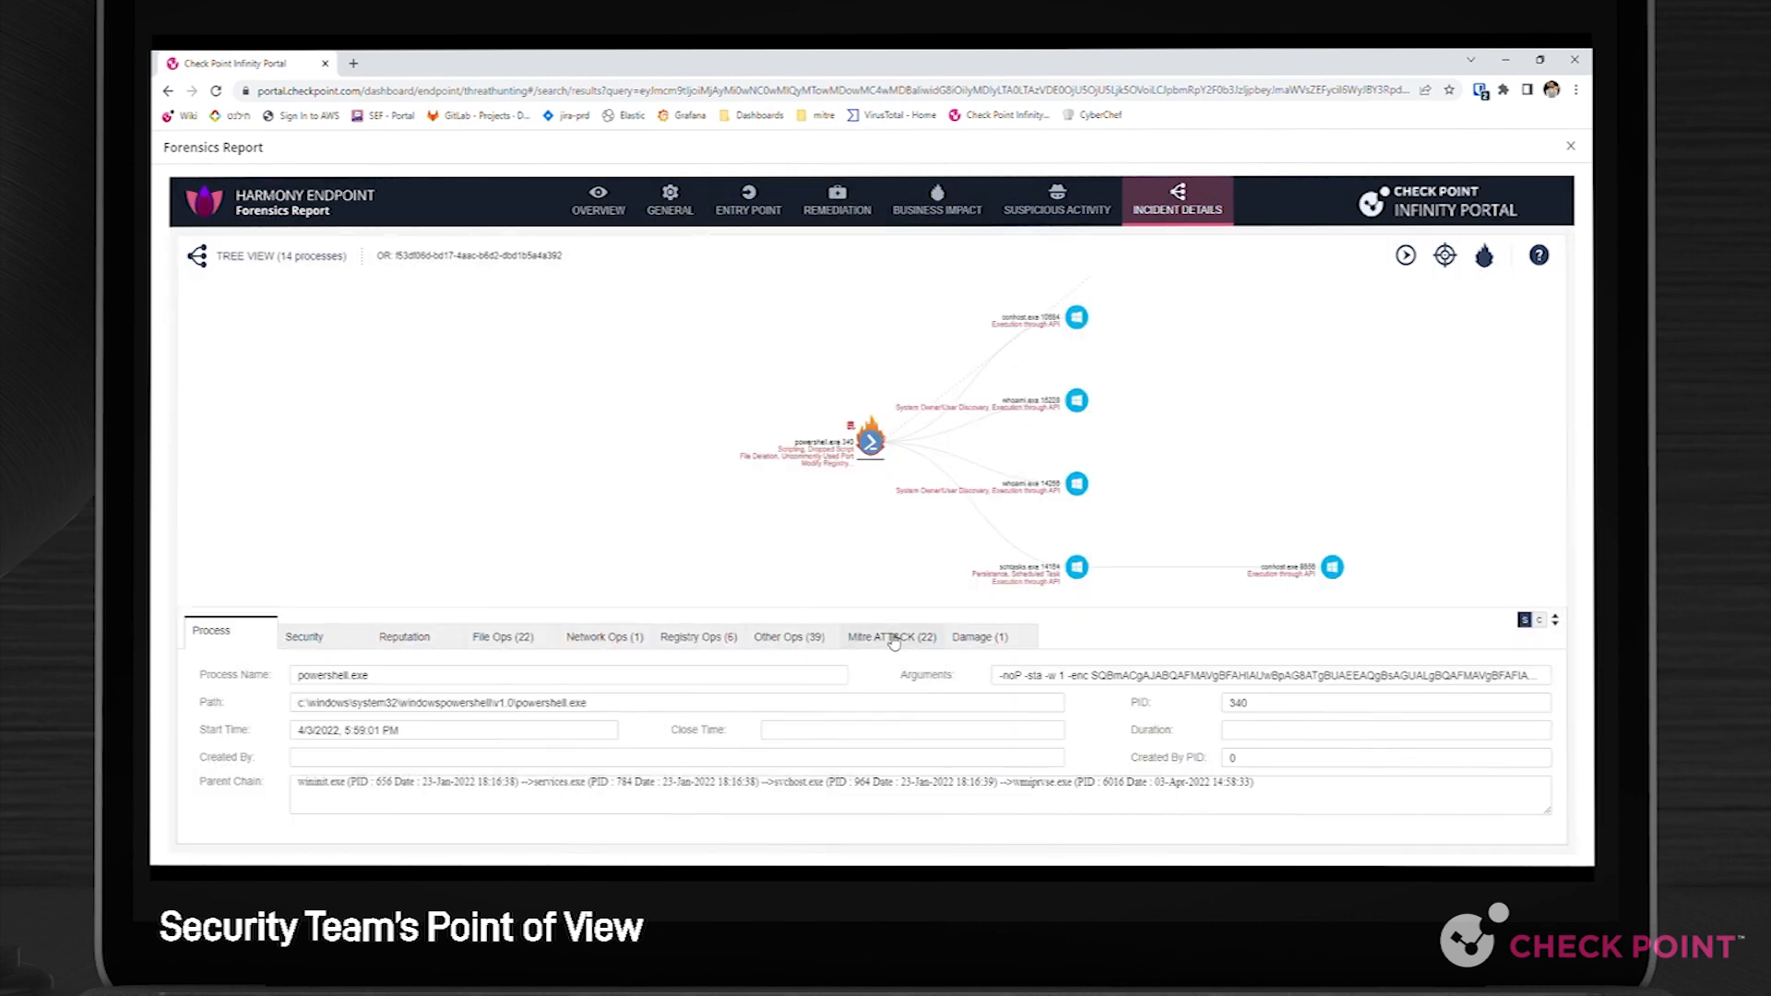
pyautogui.click(889, 634)
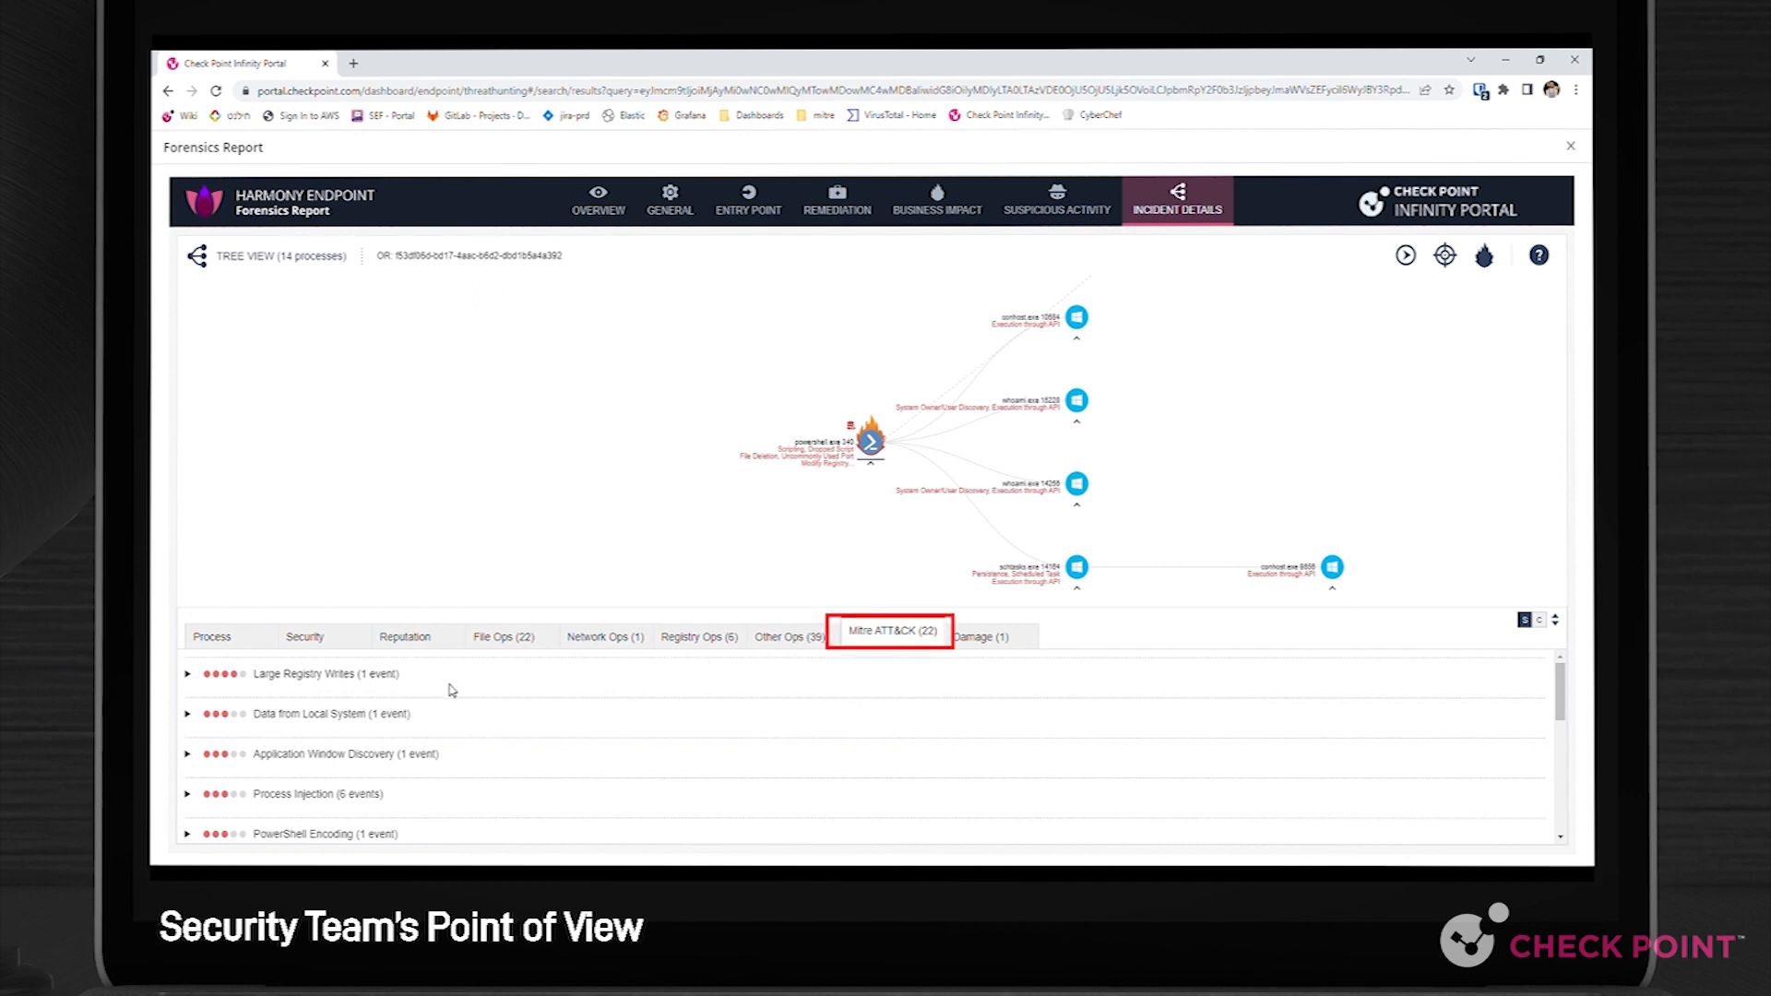
pyautogui.scroll(-3)
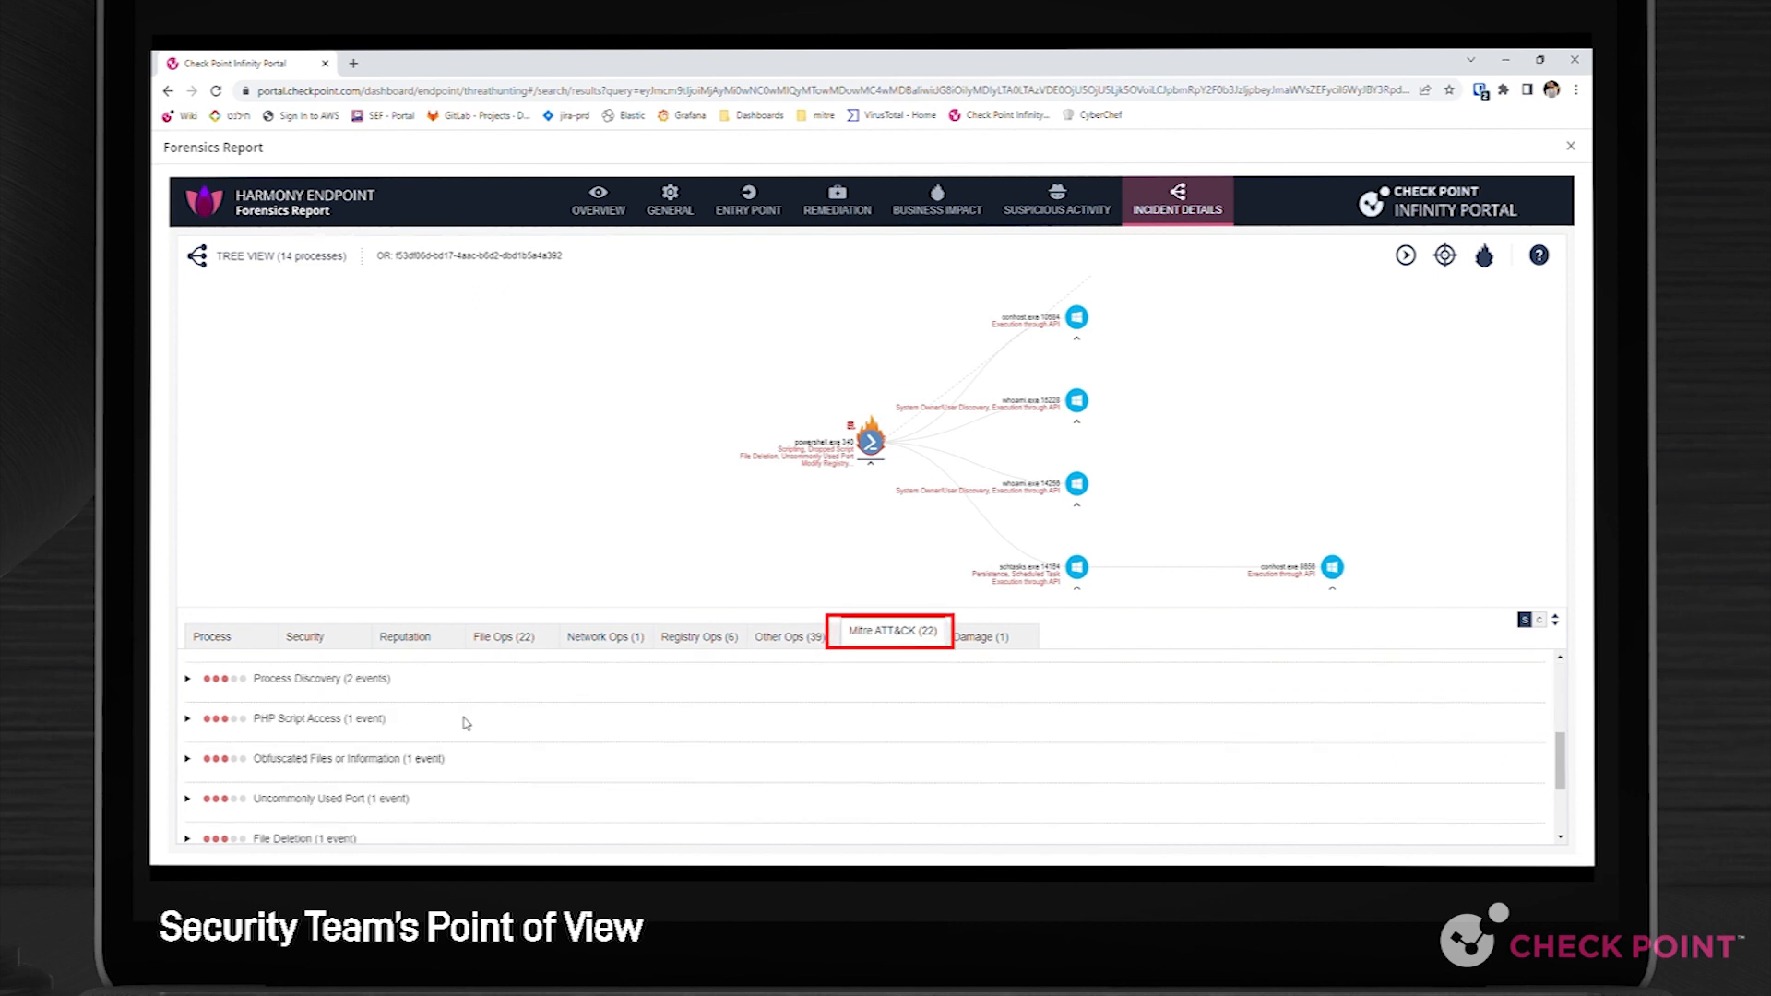
pyautogui.scroll(-3)
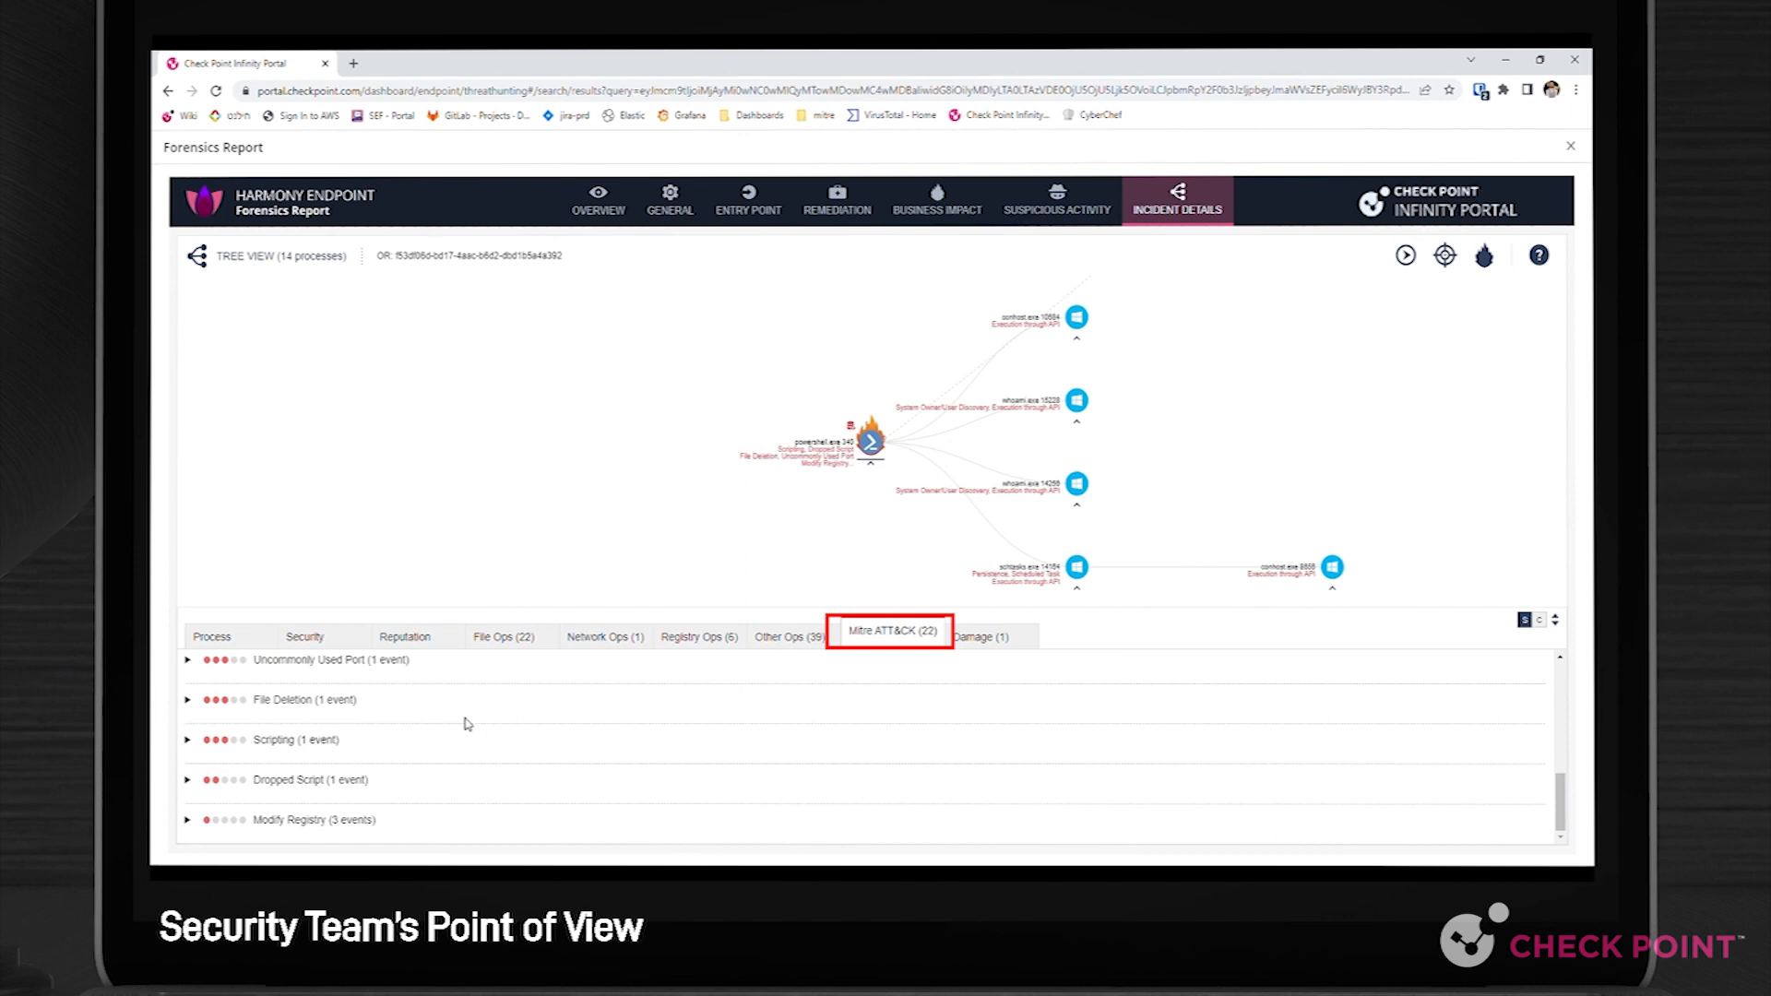
pyautogui.moveTo(846, 607)
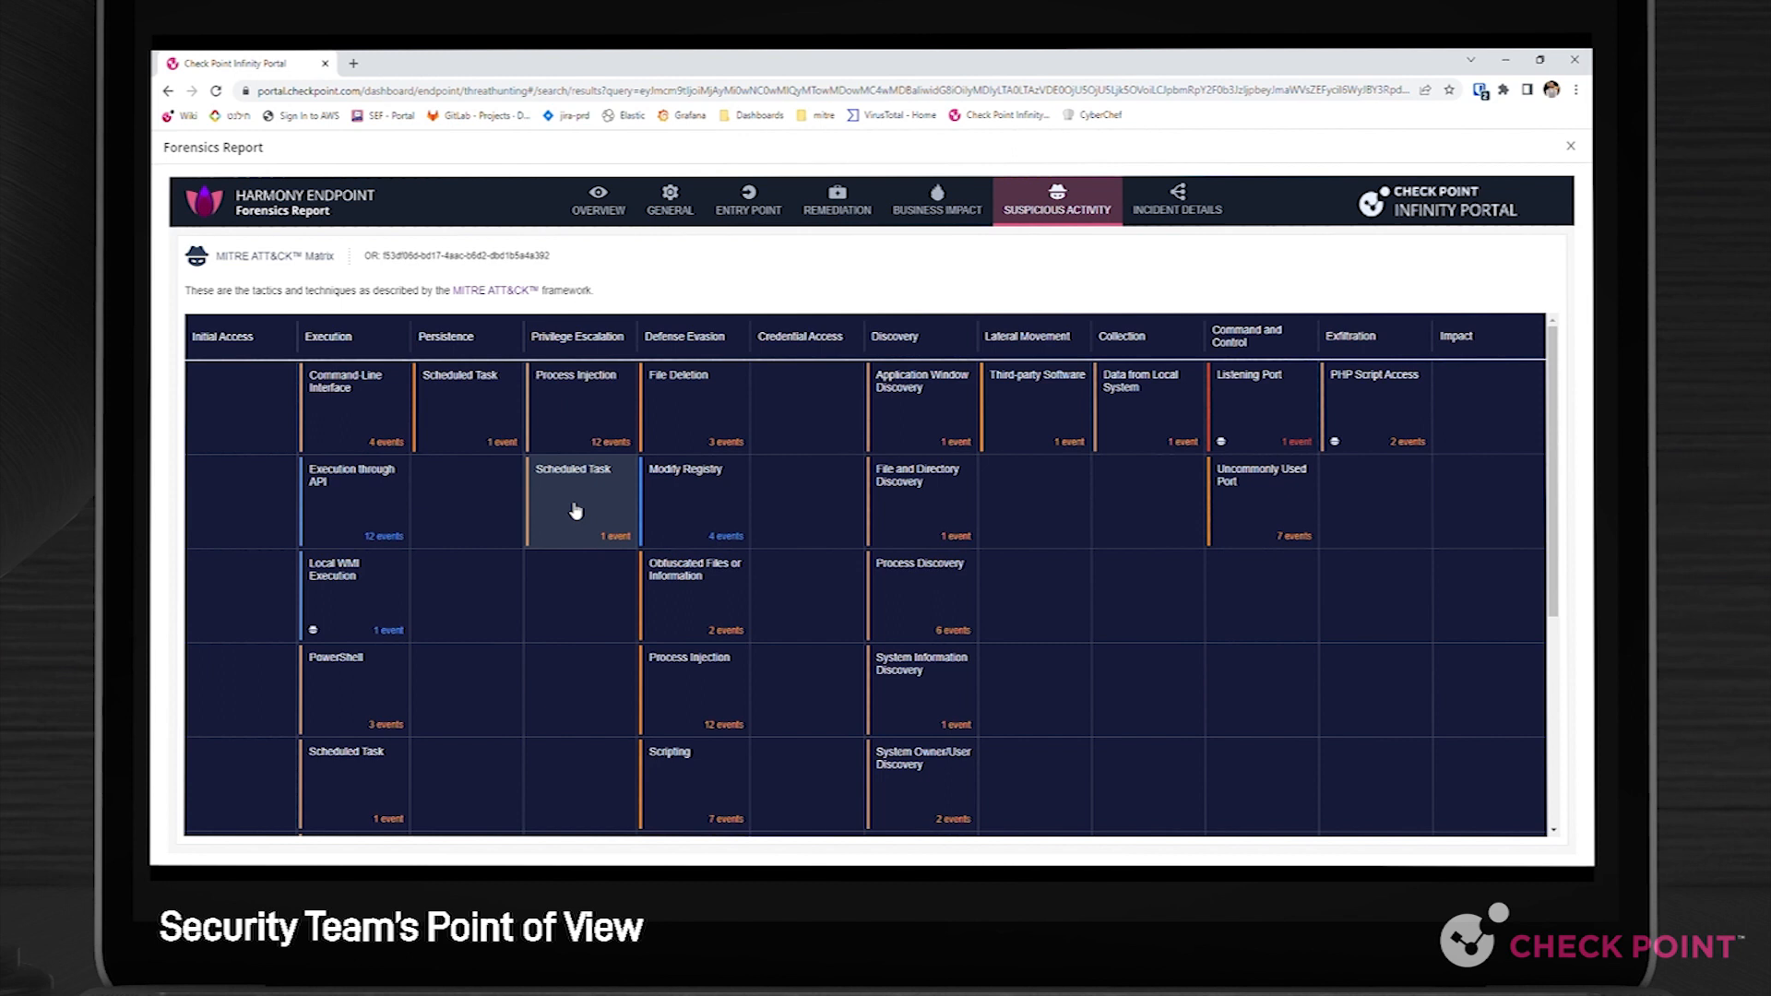
# Show the Privilege Escalation Scheduled Task cell with its schtasks.exe event.
pyautogui.click(580, 500)
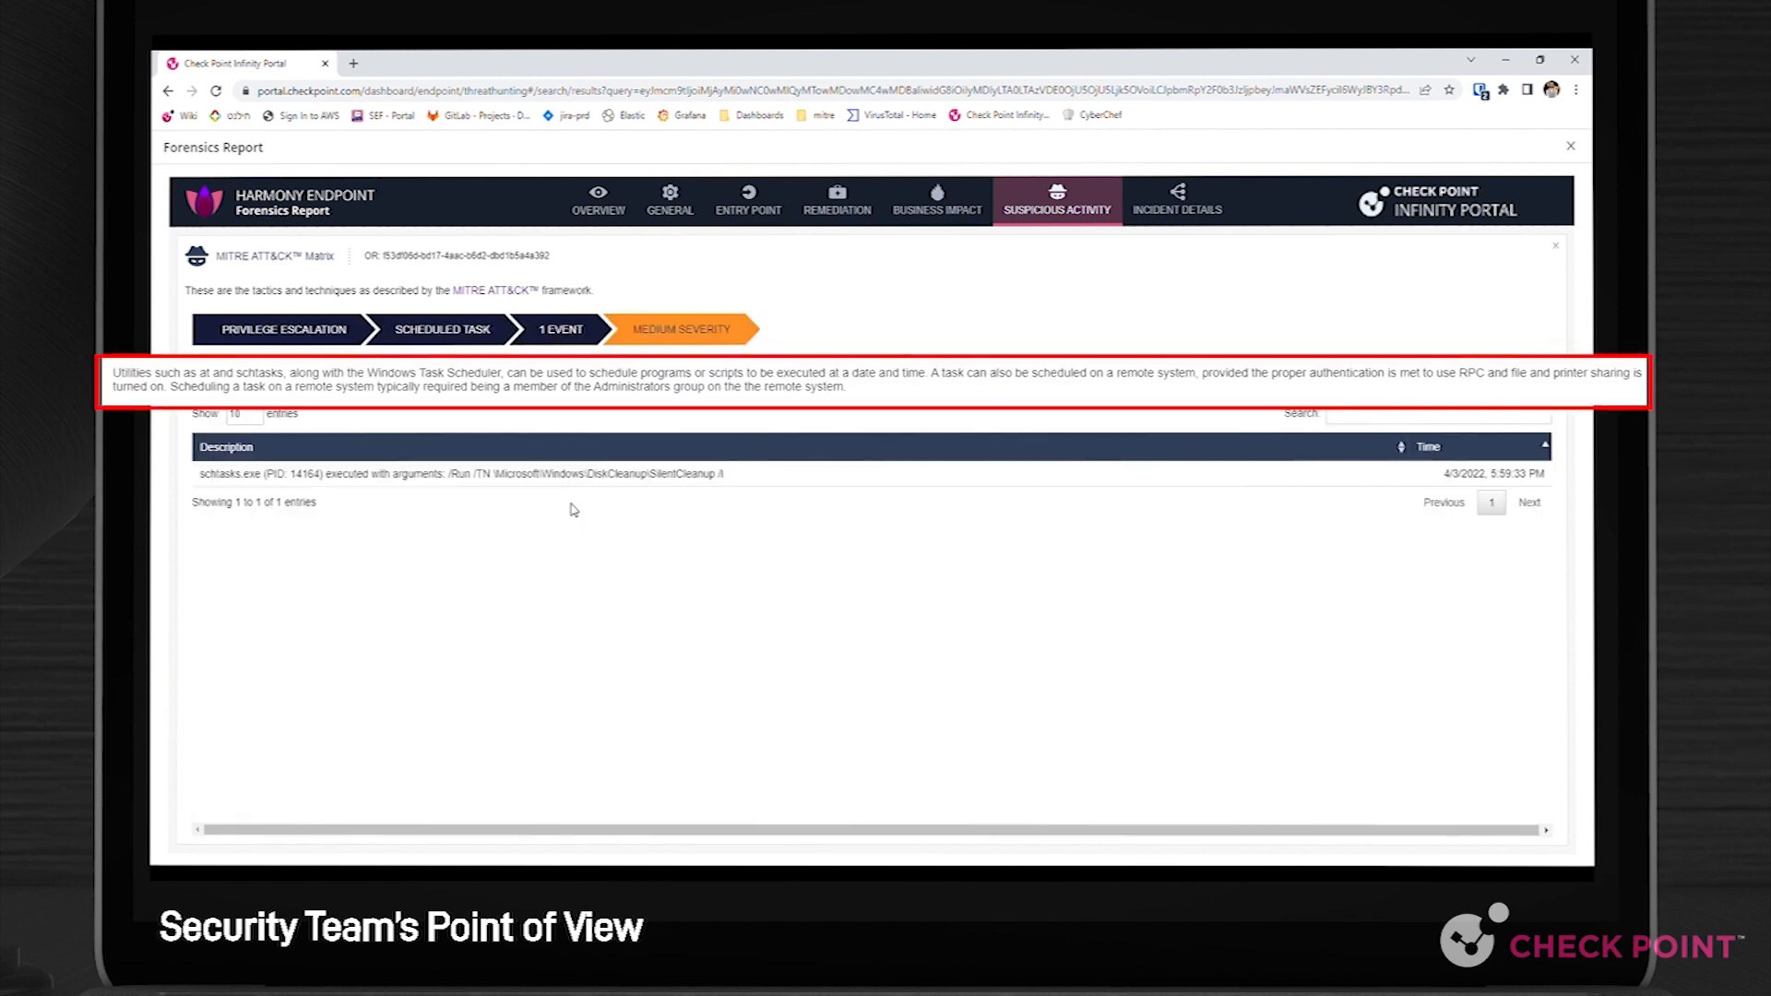
pyautogui.moveTo(564, 502)
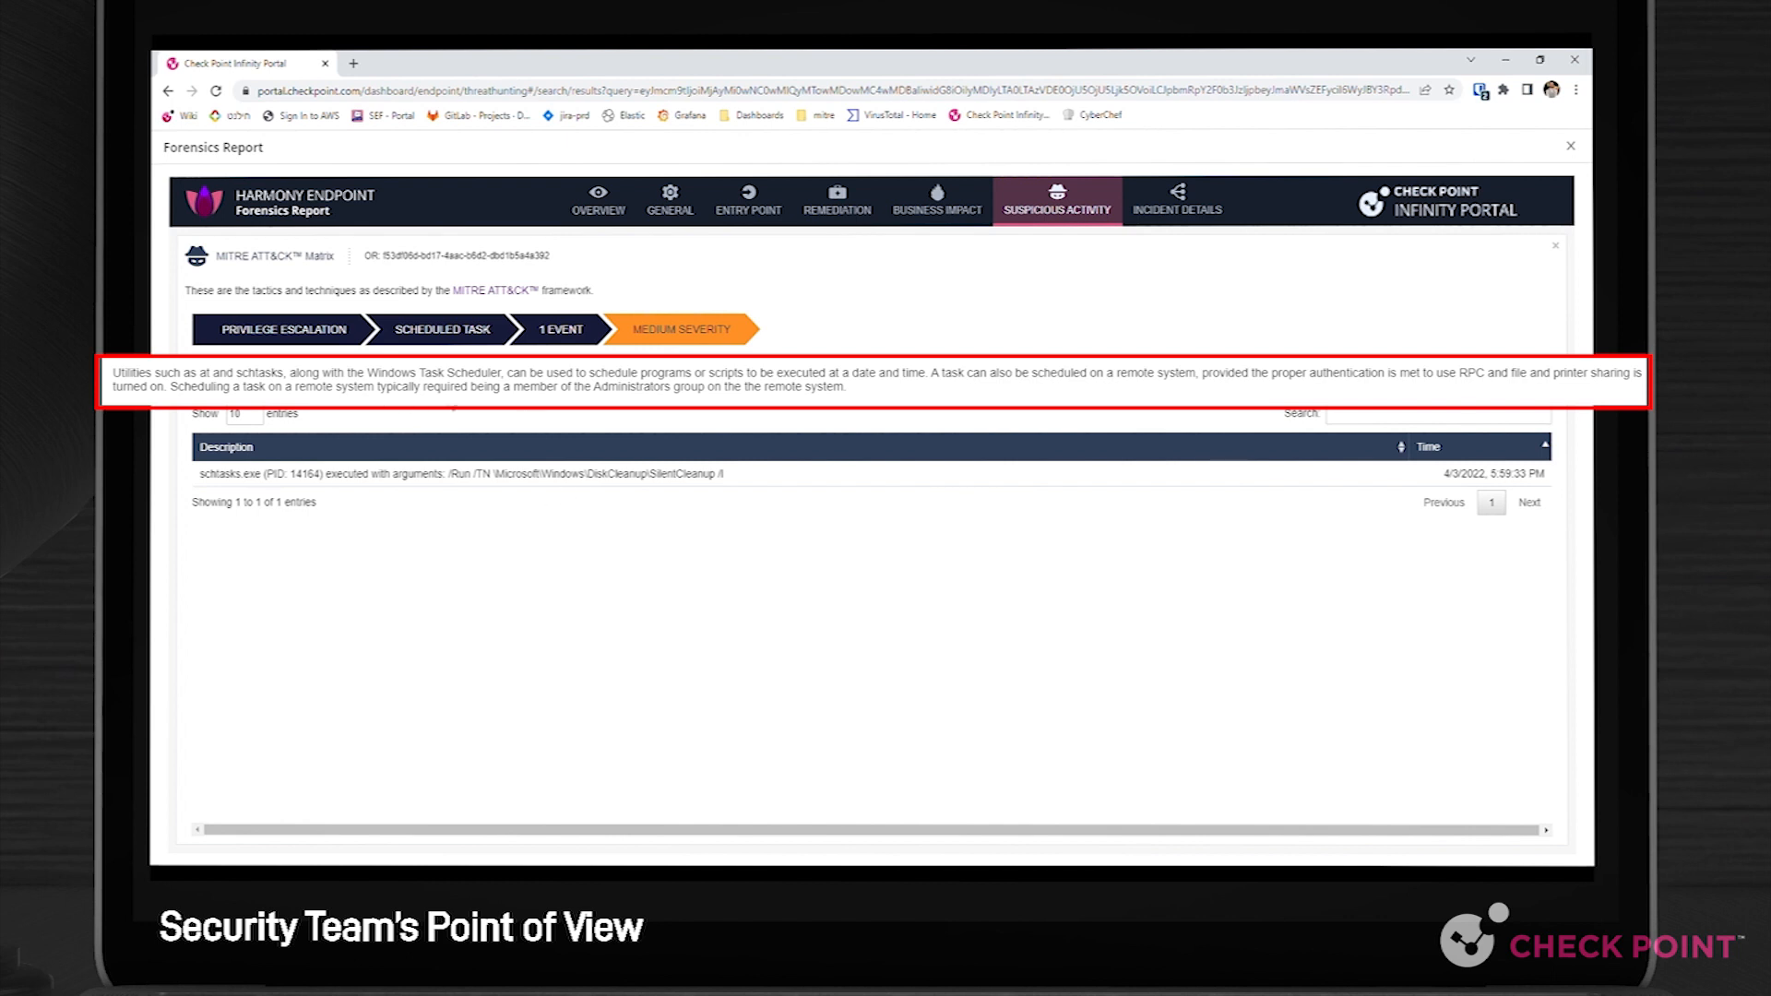
pyautogui.moveTo(493, 413)
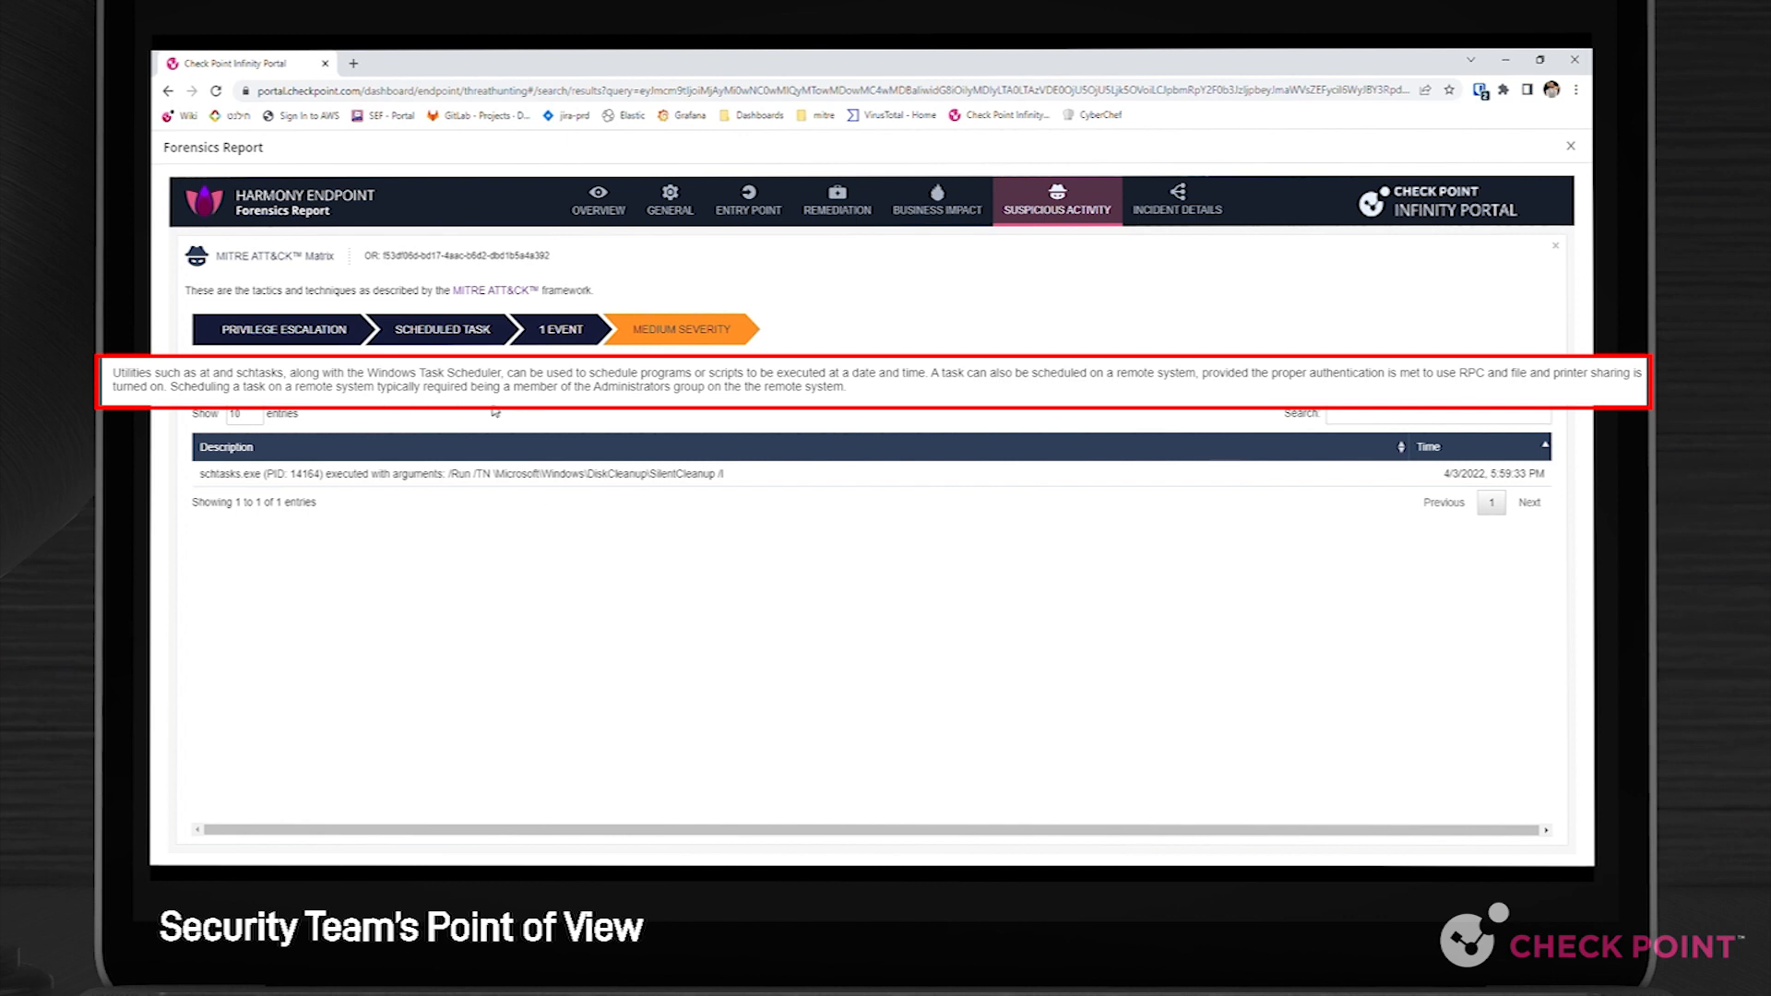